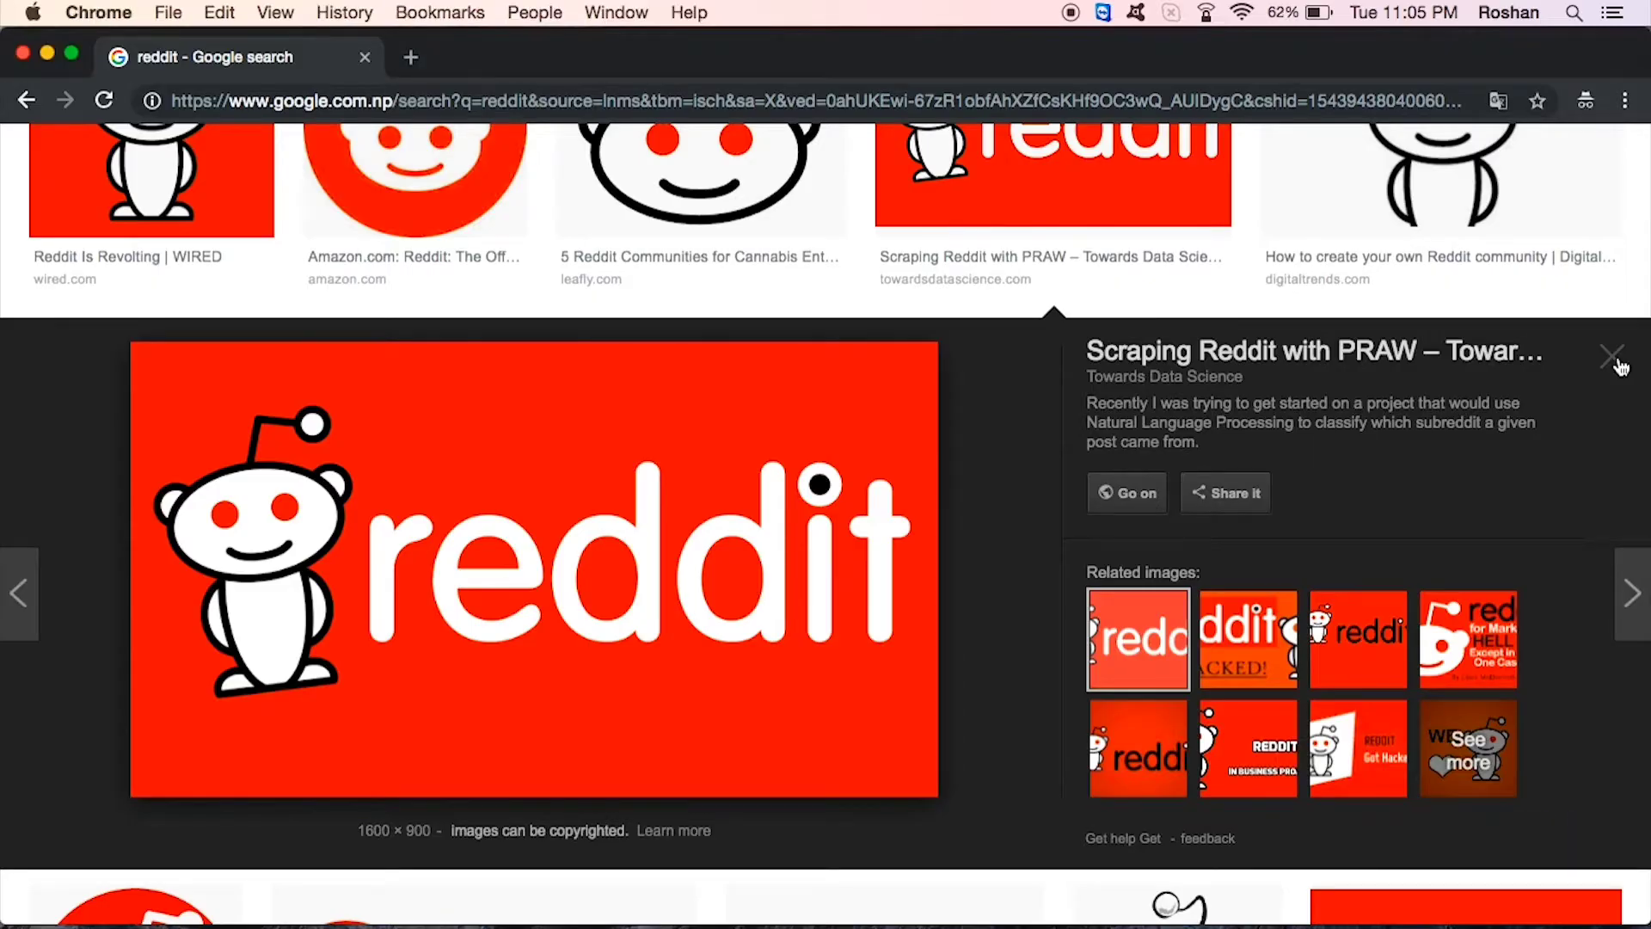
Open a new tab and navigate to reddit.com beside the image search results.
{"action": "left_click", "coordinate": [1610, 355]}
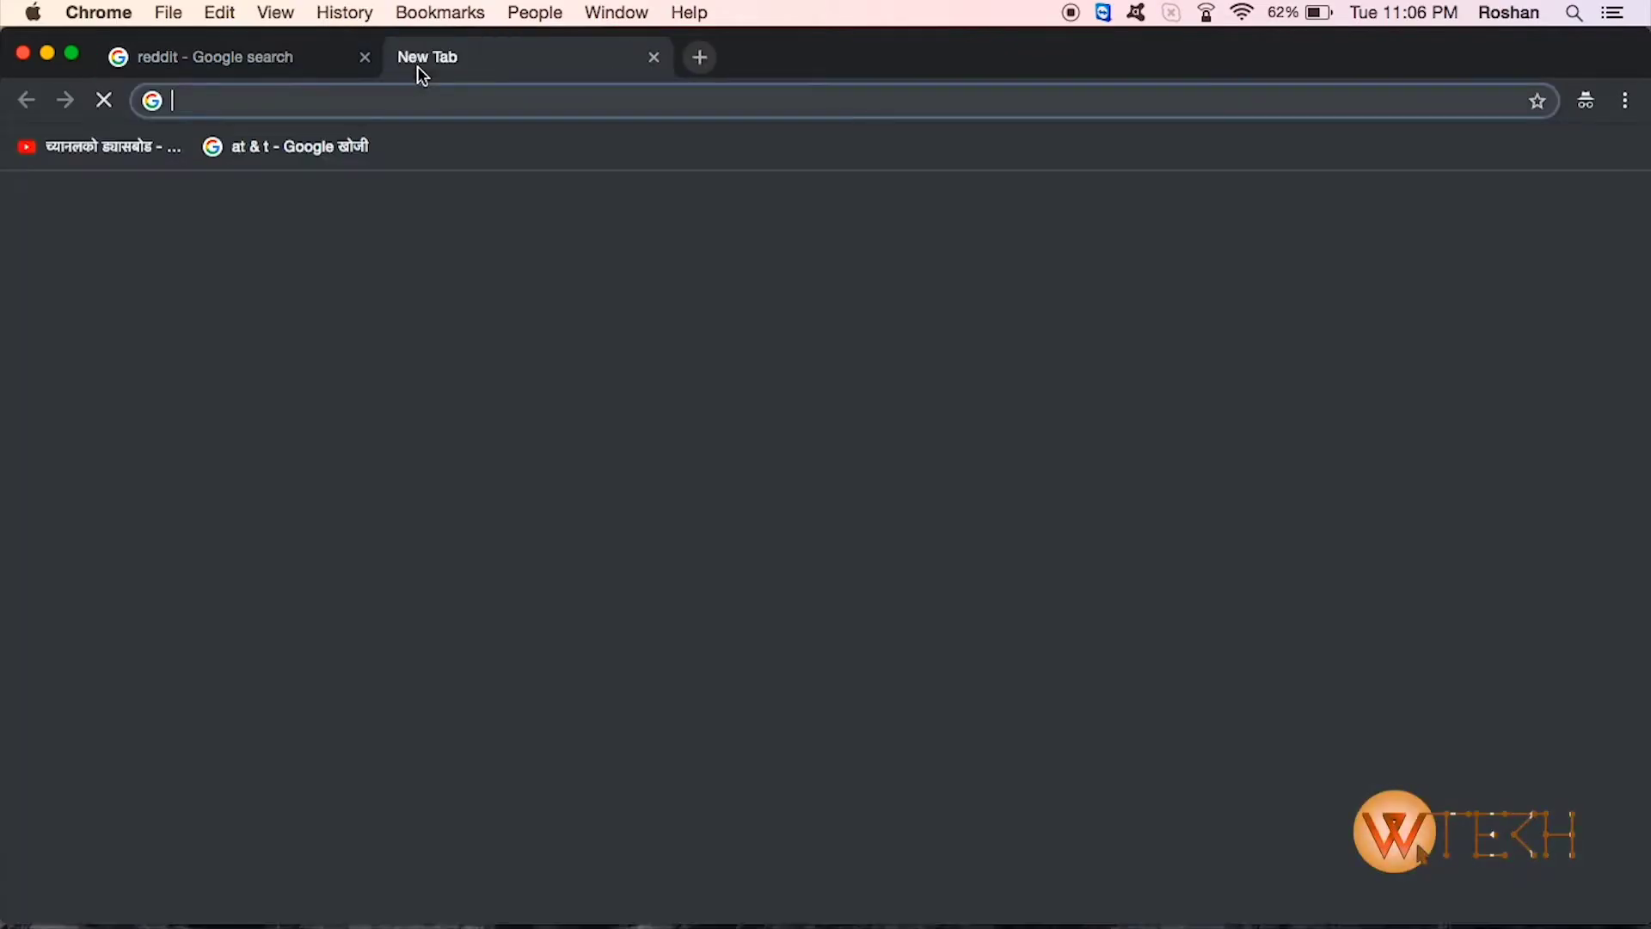
{"action": "type", "text": "reddit.com"}
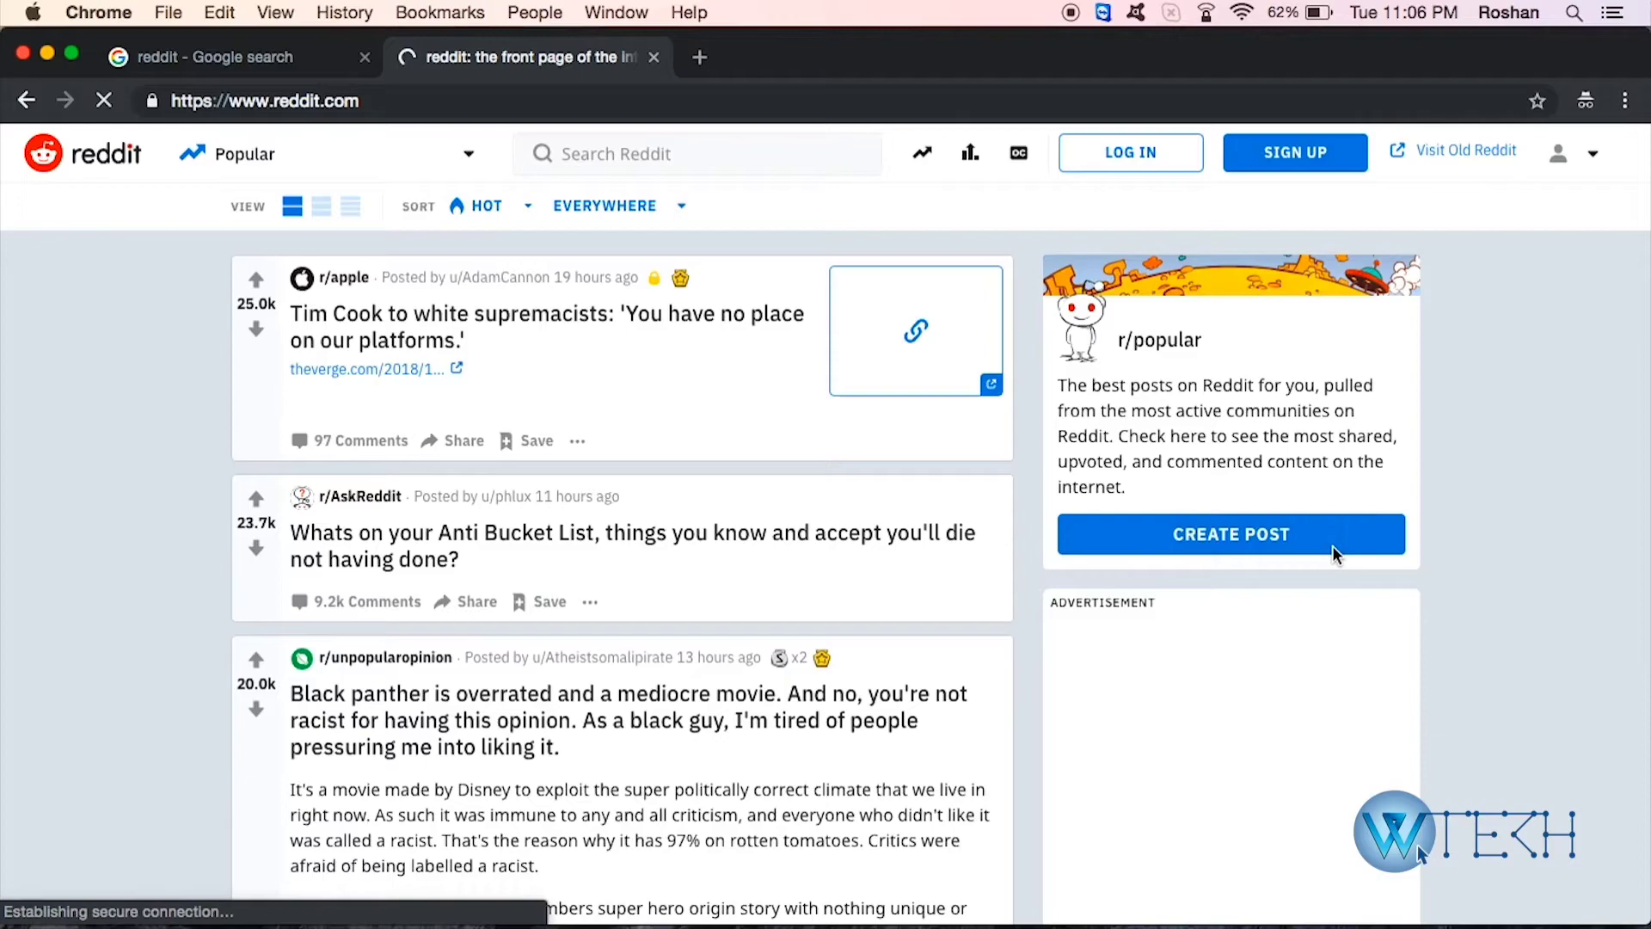
{"action": "scroll", "scroll_direction": "down", "scroll_amount": 3}
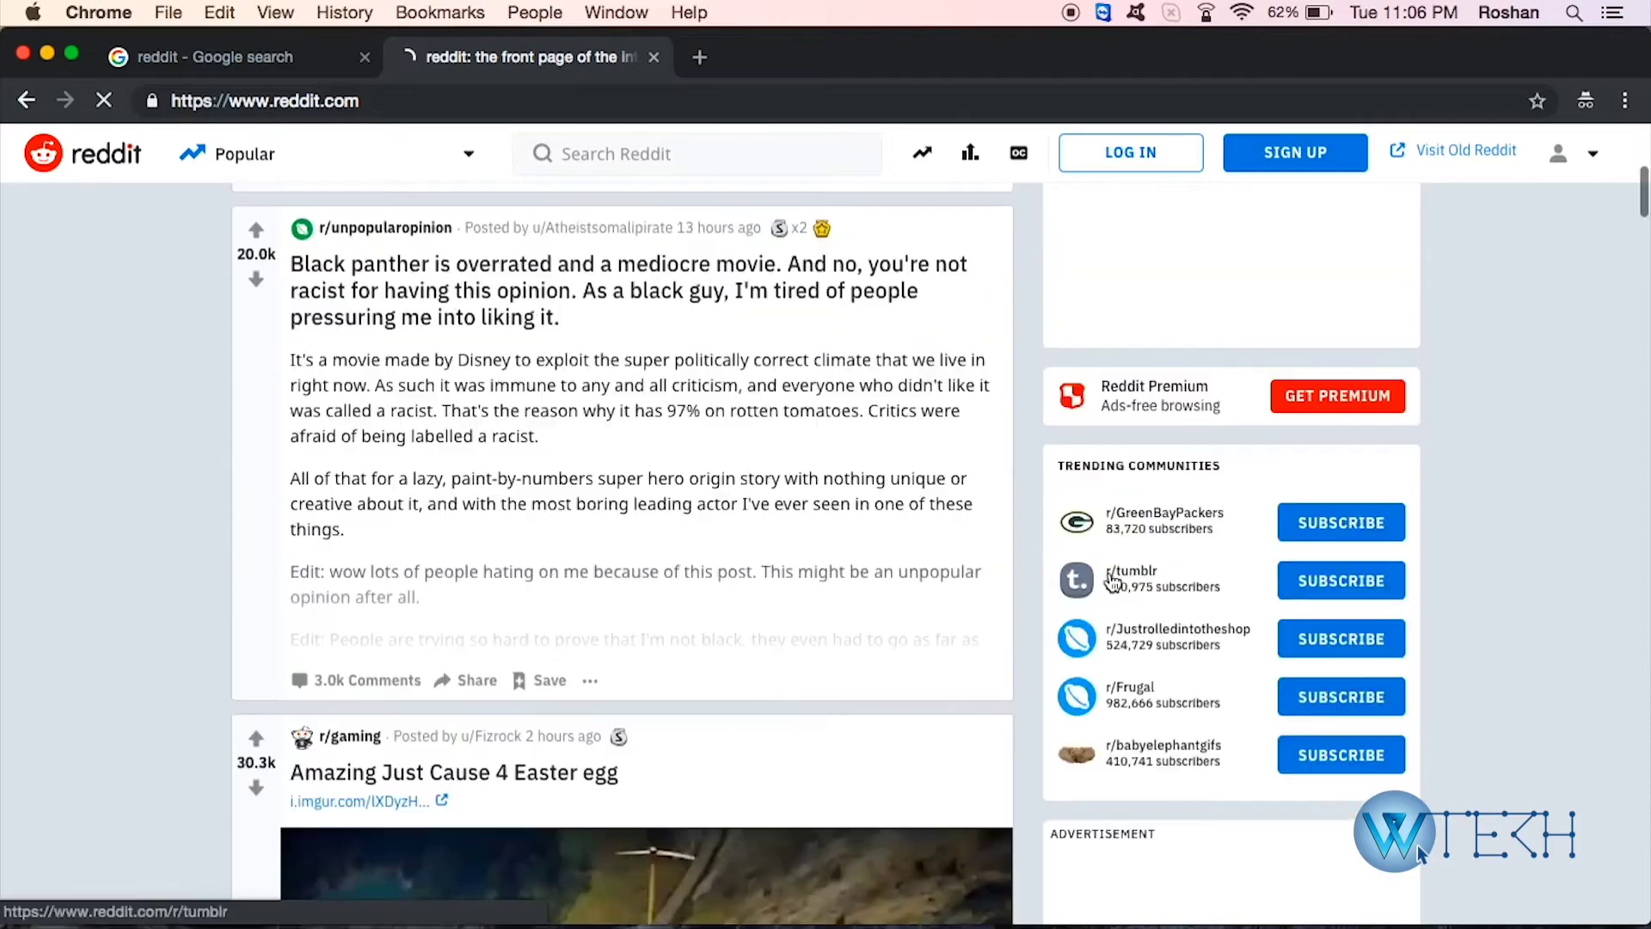
{"action": "scroll", "scroll_direction": "down", "scroll_amount": 3}
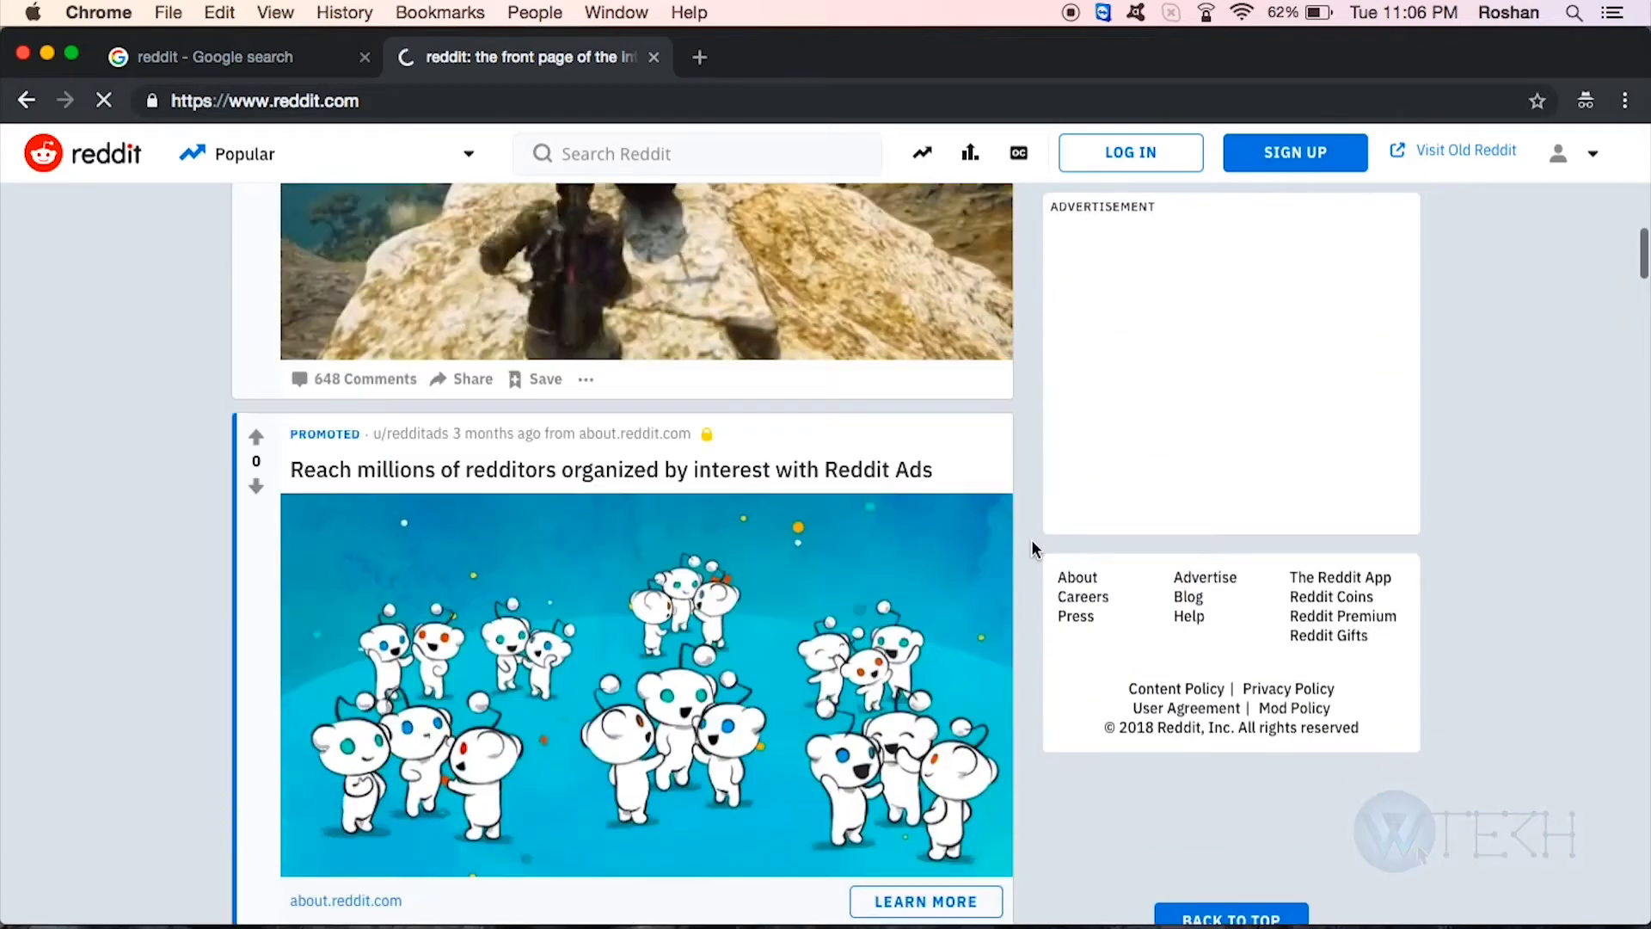
{"action": "scroll", "scroll_direction": "down", "scroll_amount": 3}
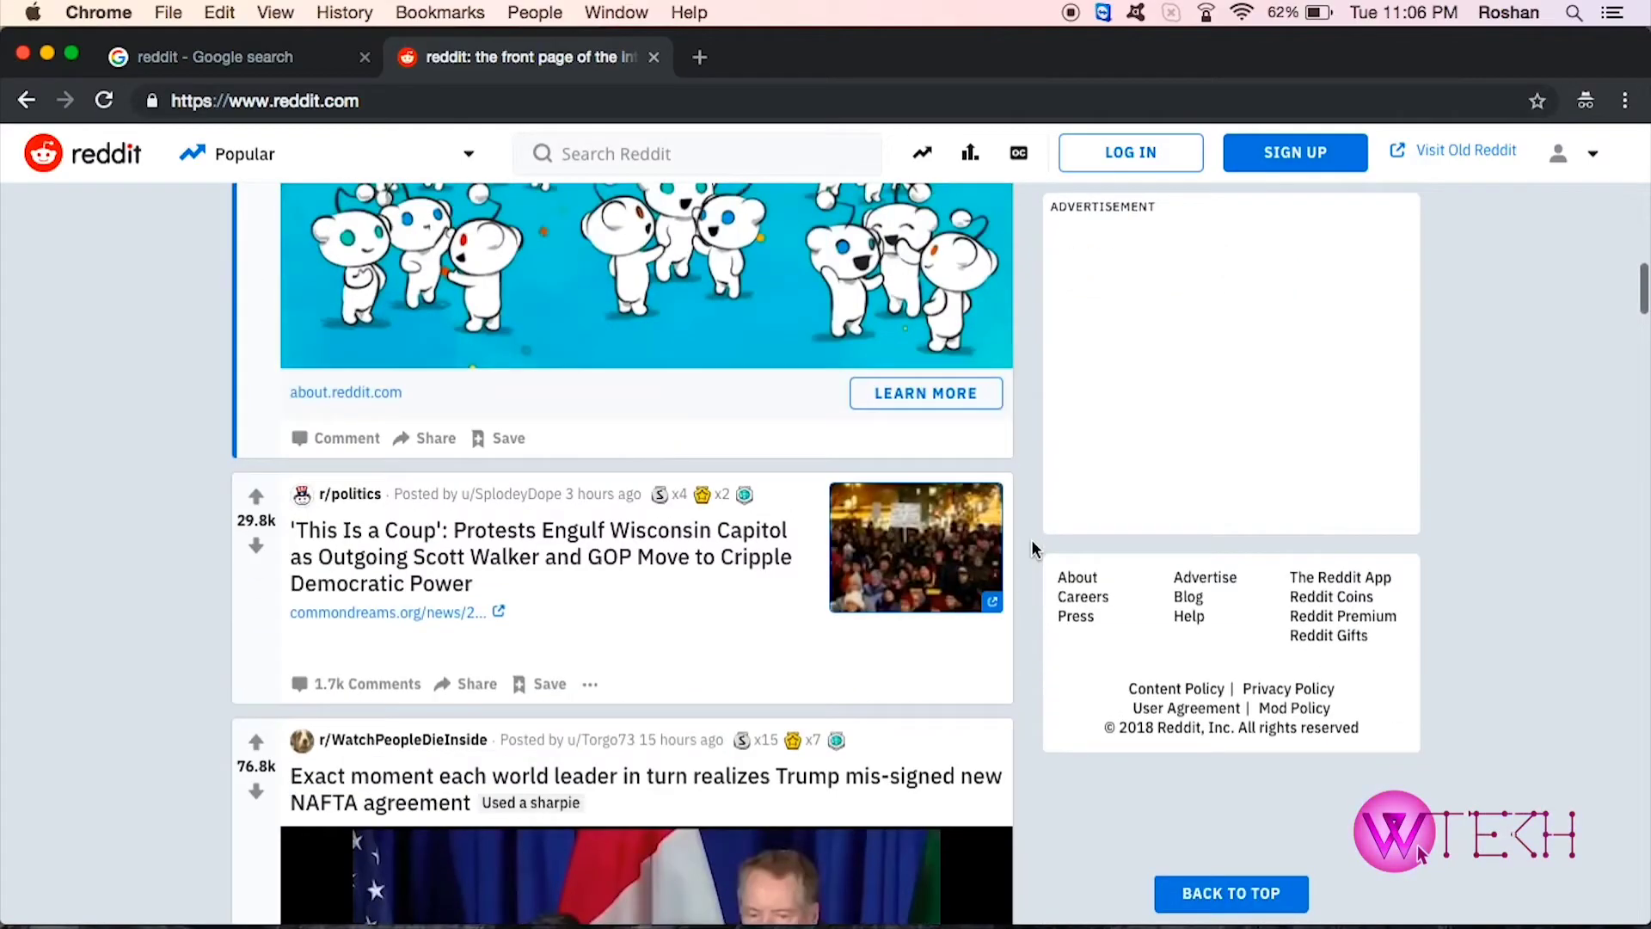
{"action": "scroll", "scroll_direction": "down", "scroll_amount": 3}
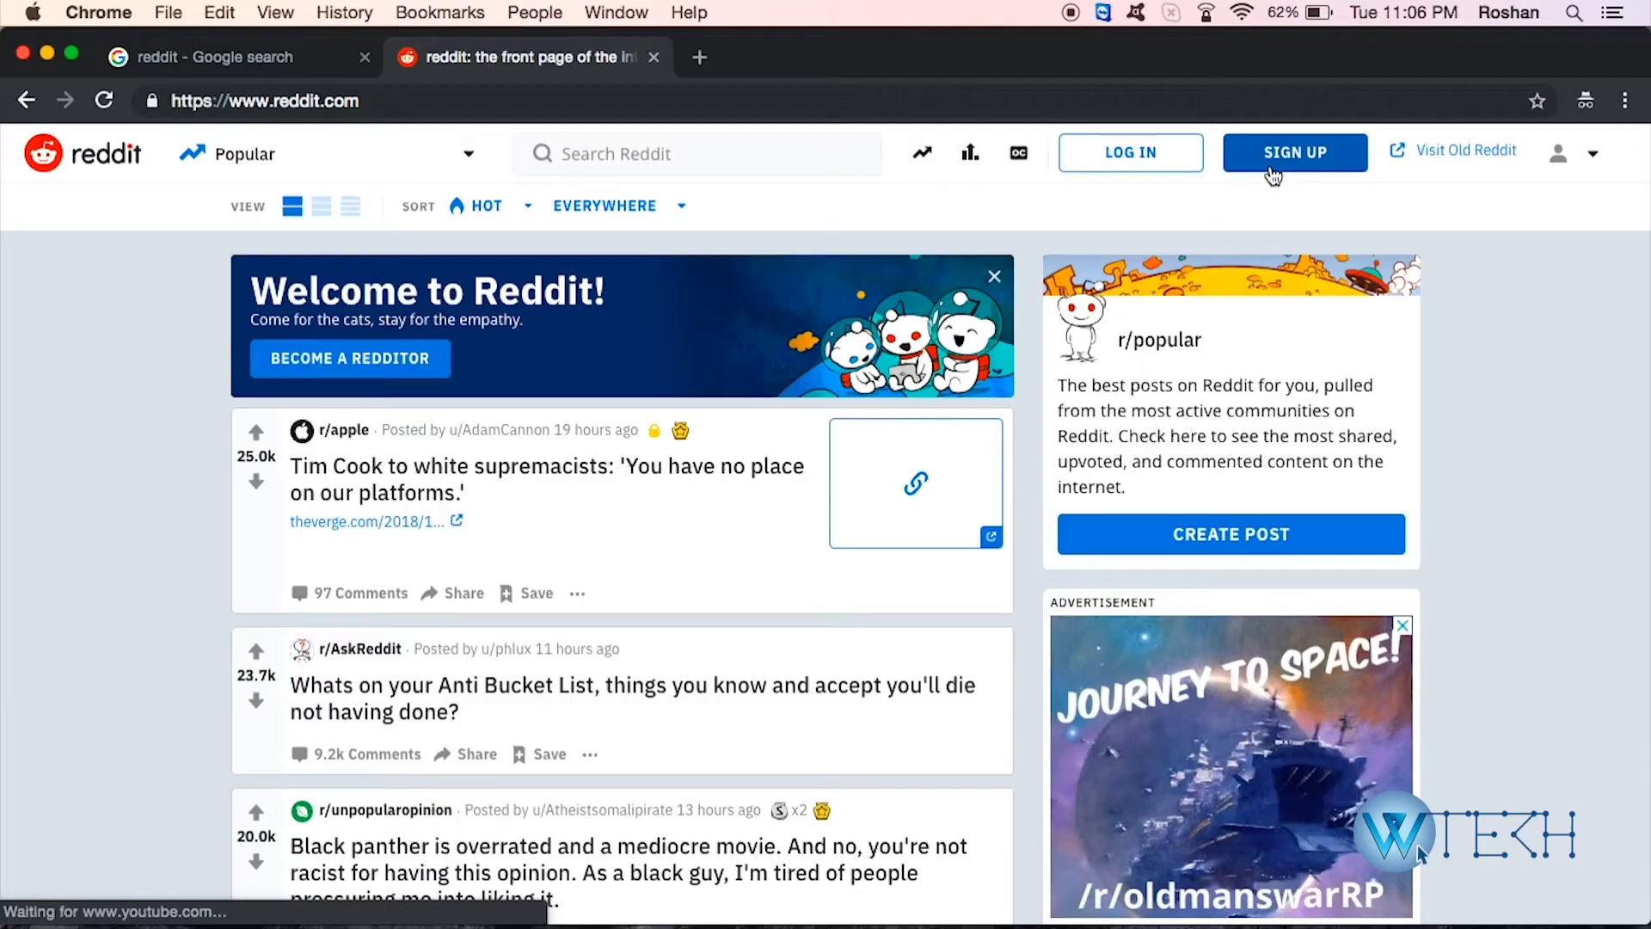
Start a new Reddit account with an email address and continue to the username step.
{"action": "left_click", "coordinate": [1294, 153]}
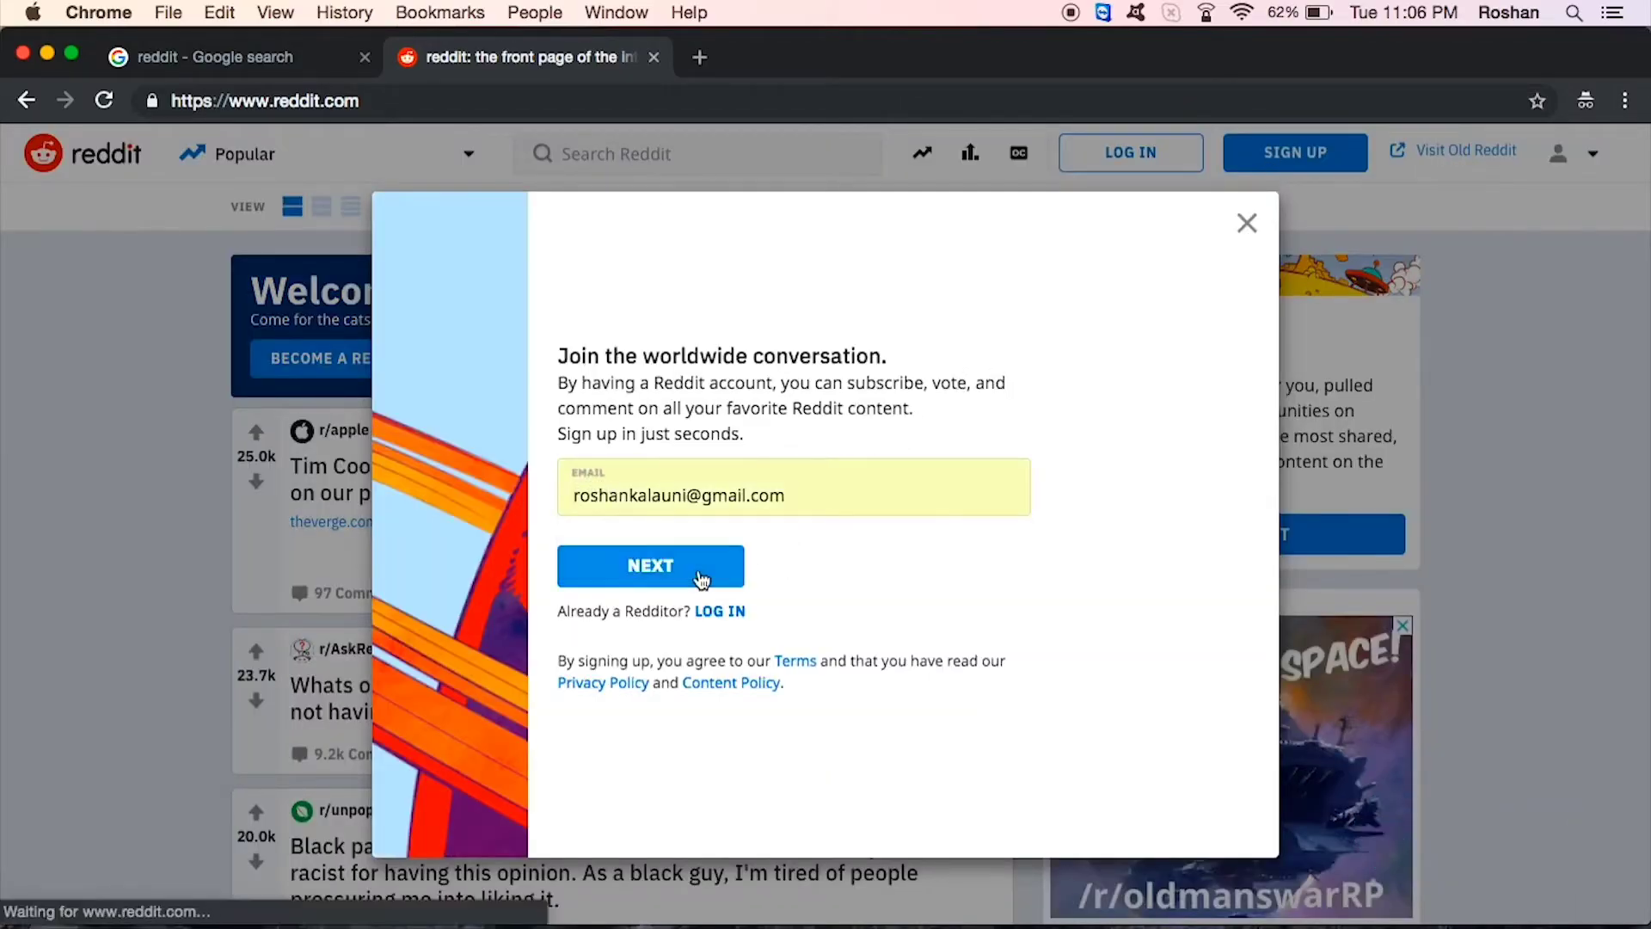
{"action": "left_click", "coordinate": [651, 566]}
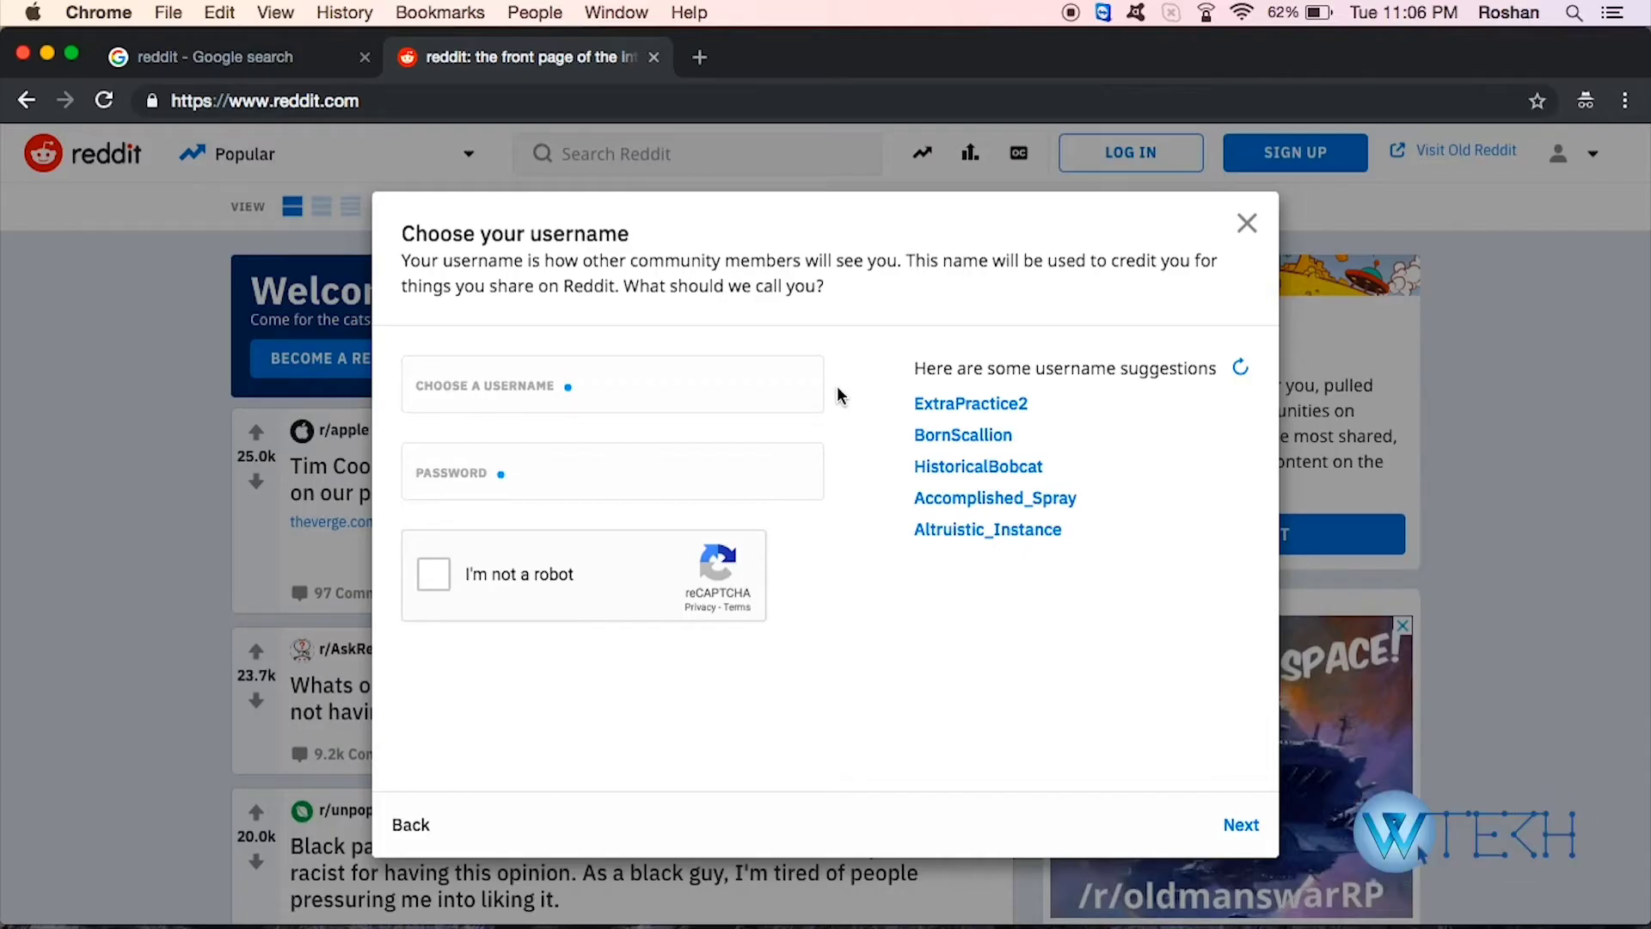
Start the 'I'm not a robot' reCAPTCHA, bringing up the traffic-lights image challenge.
{"action": "left_click", "coordinate": [629, 472]}
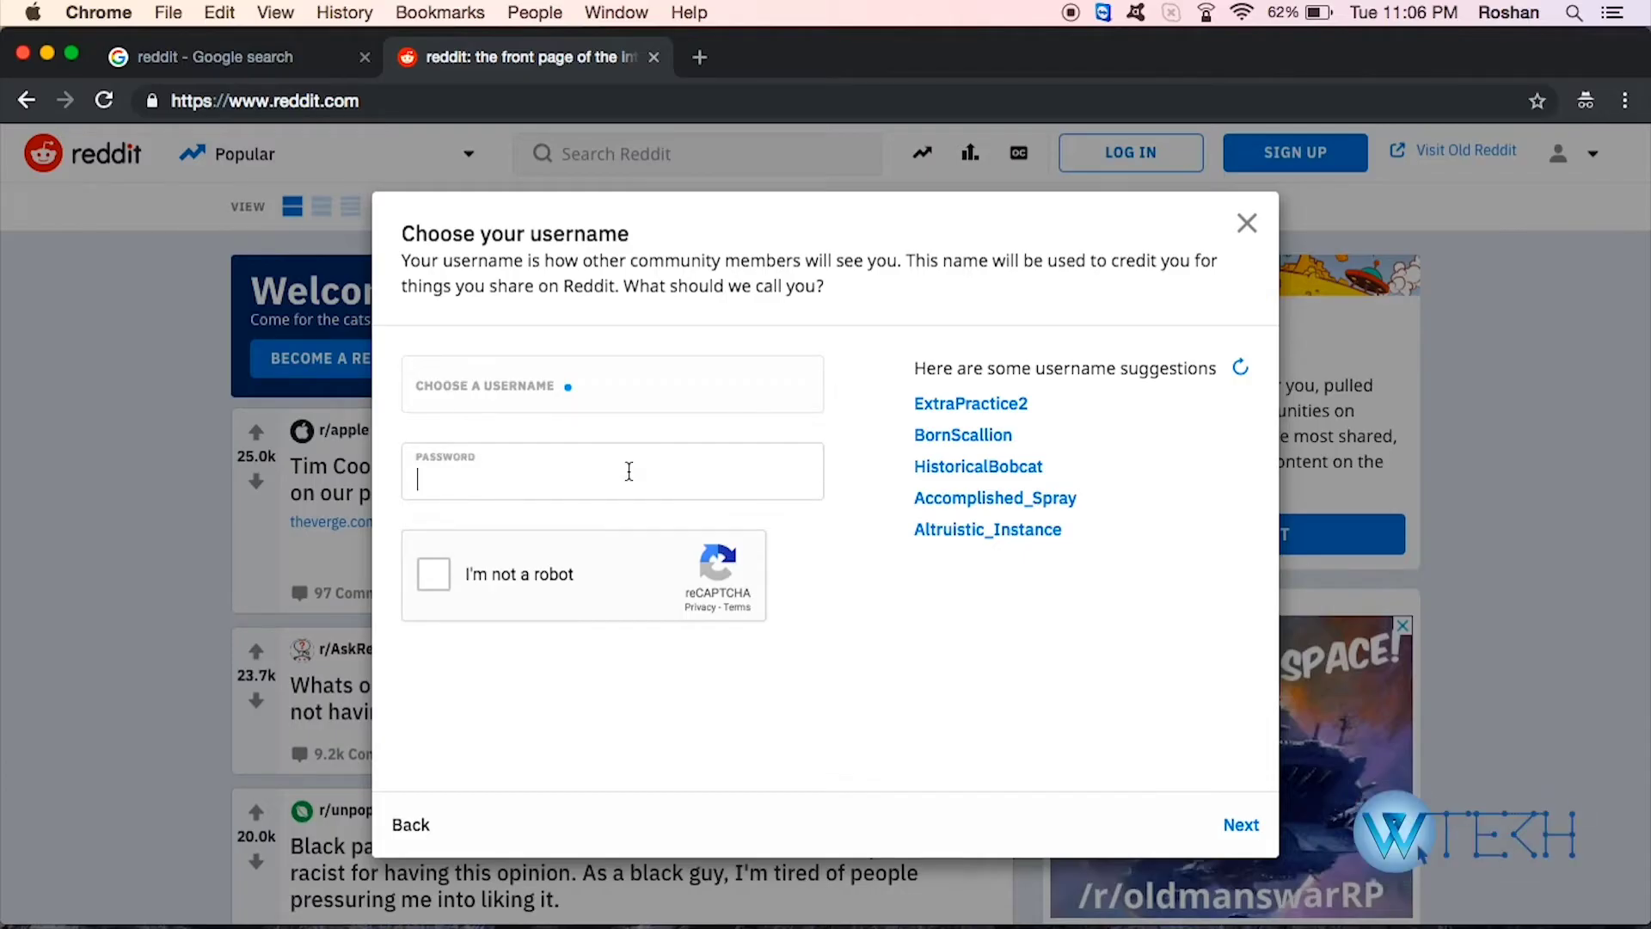
{"action": "left_click", "coordinate": [433, 574]}
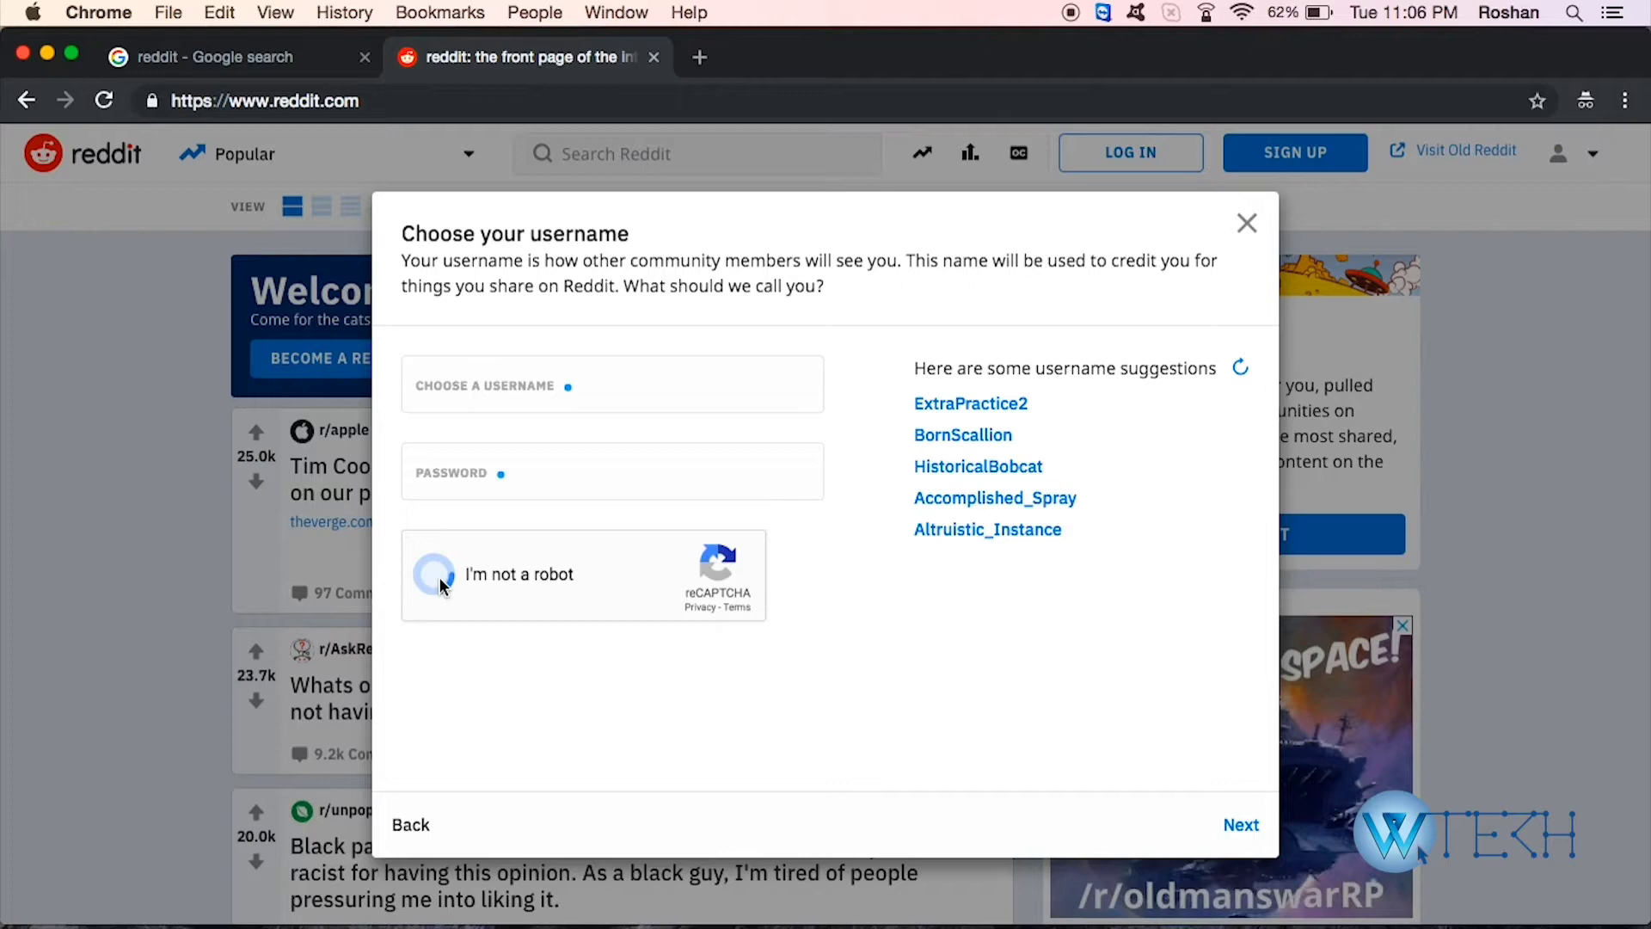
{"action": "left_click", "coordinate": [433, 574]}
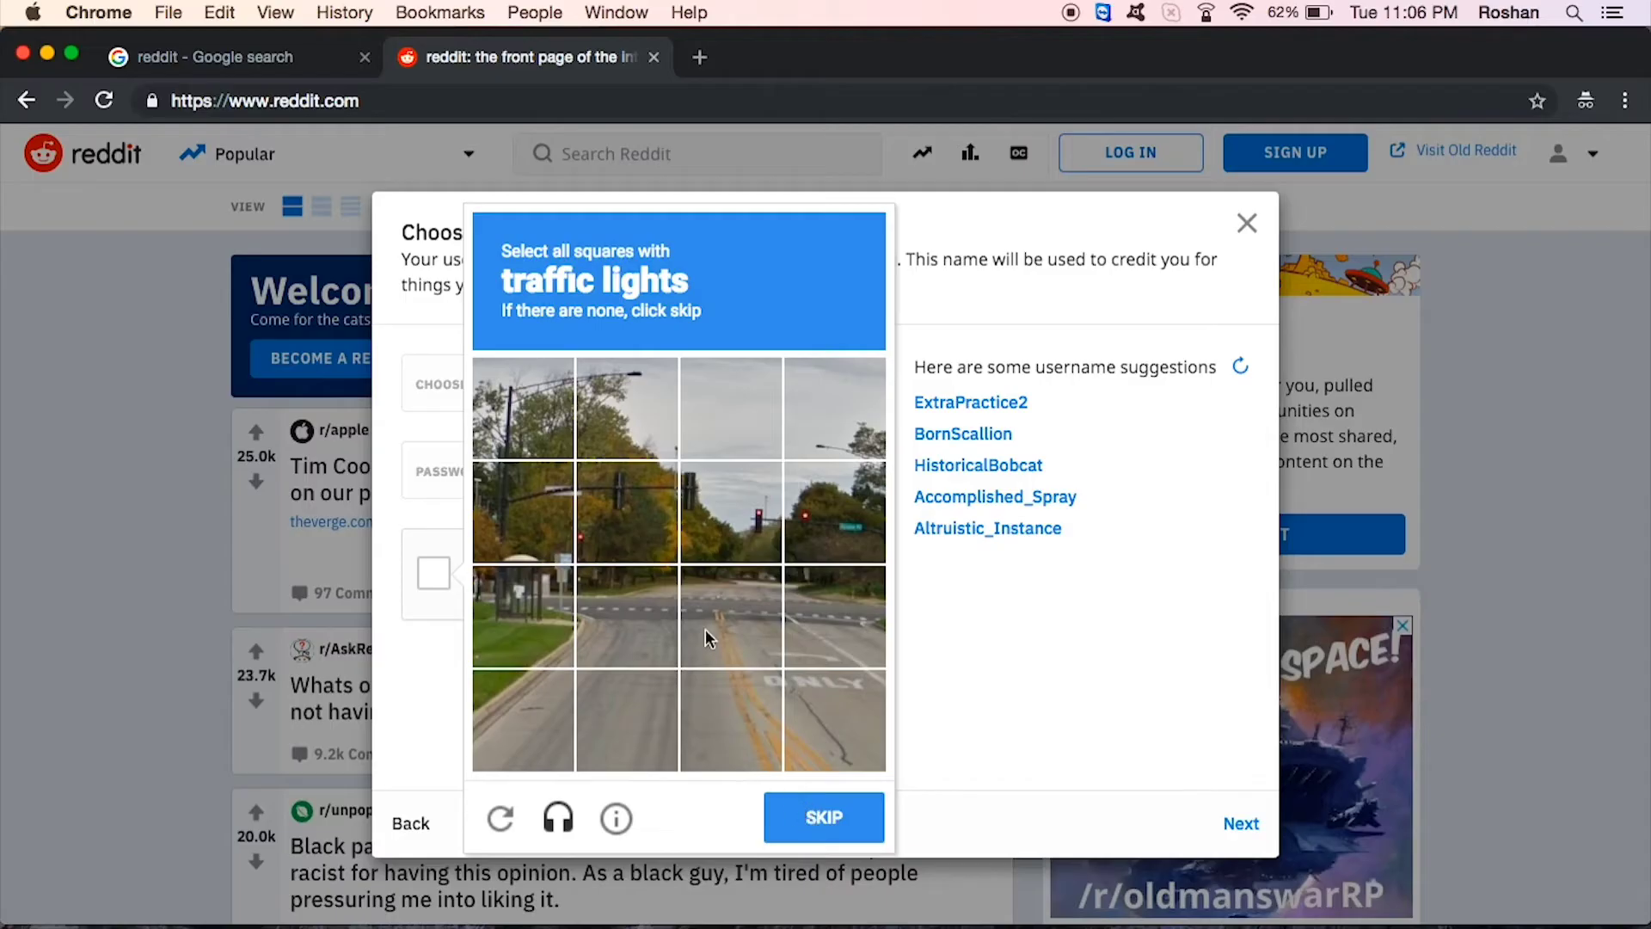
{"action": "mouse_move", "coordinate": [1027, 249]}
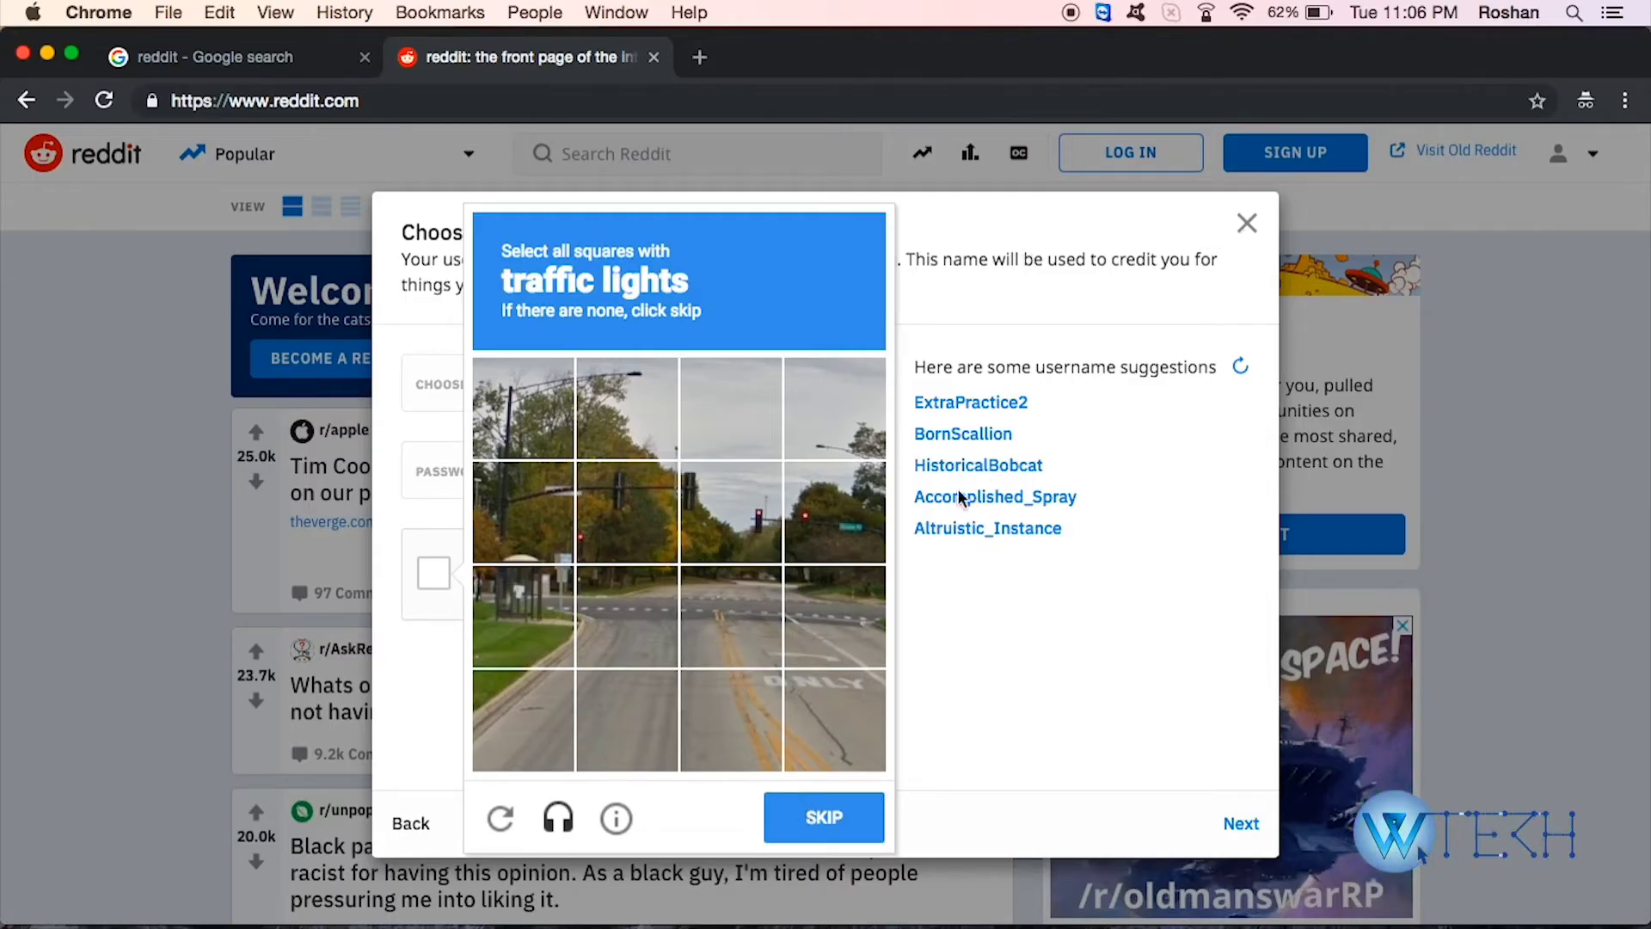
Skip the traffic-lights and vehicles challenges and dismiss the reCAPTCHA unticked.
{"action": "left_click", "coordinate": [824, 818]}
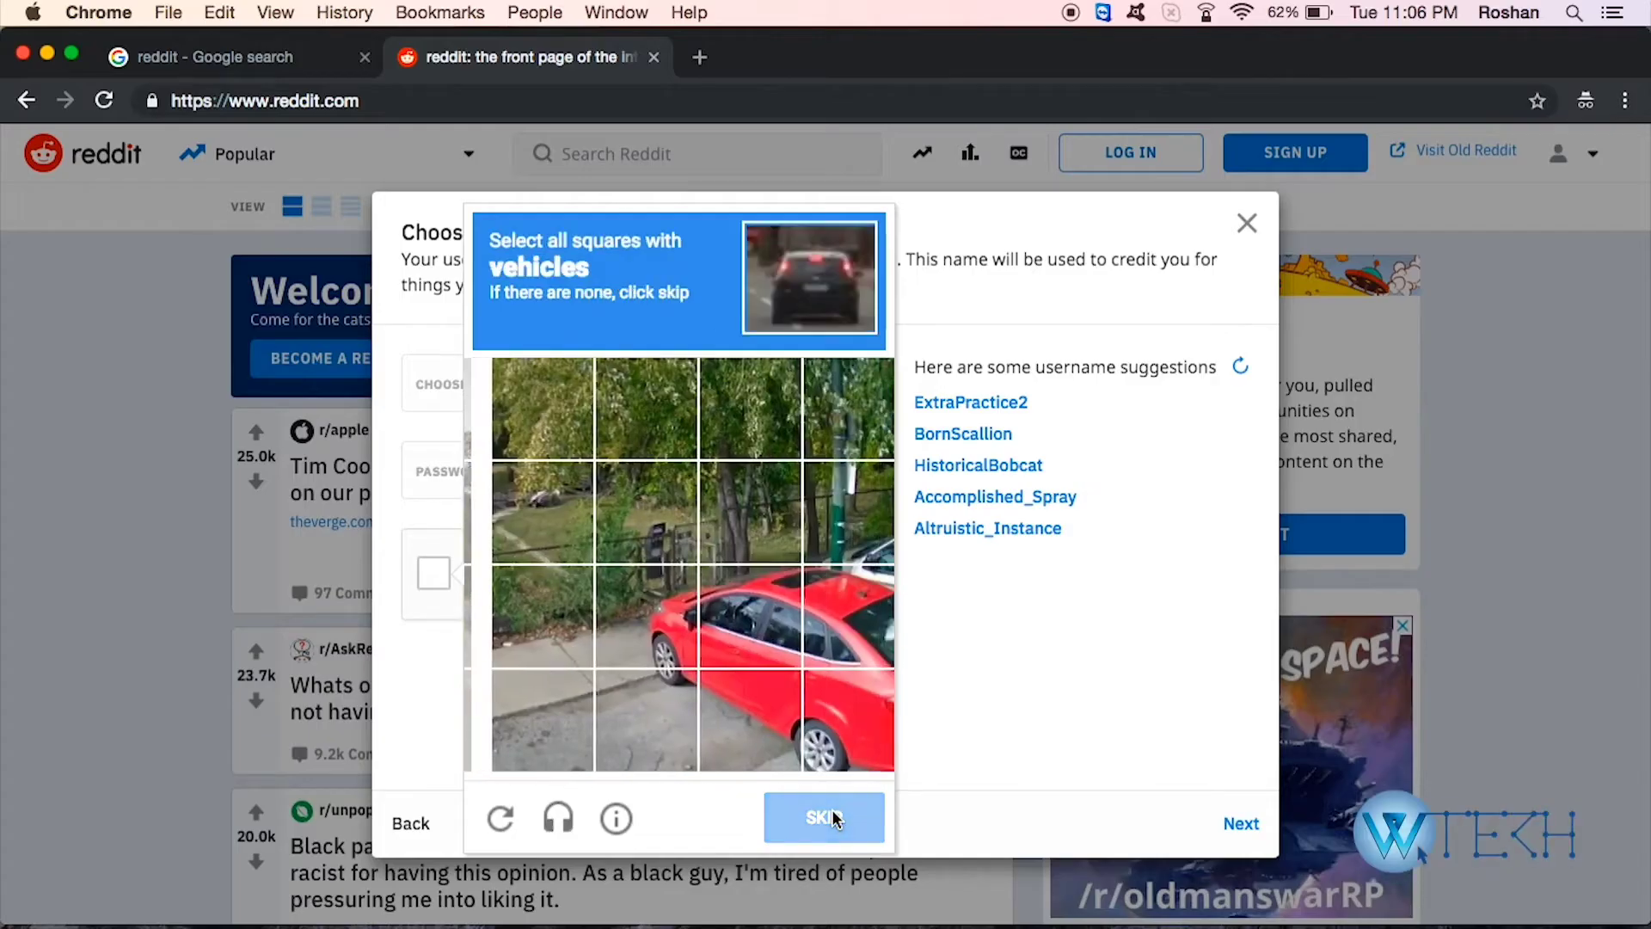
{"action": "left_click", "coordinate": [824, 818]}
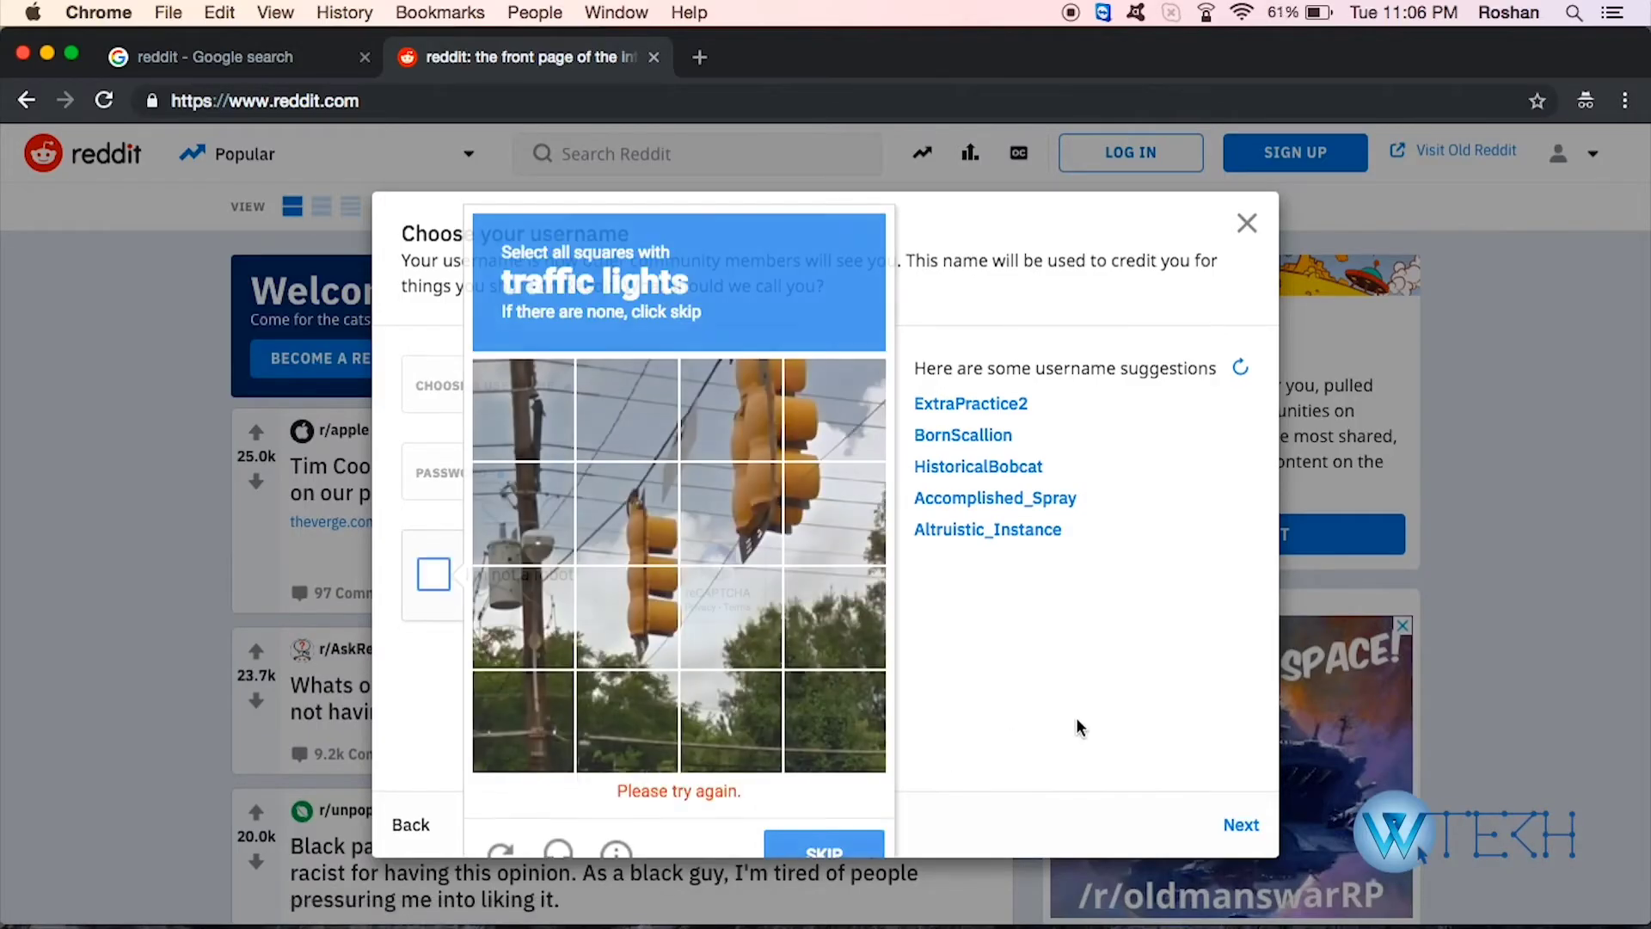
{"action": "left_click", "coordinate": [824, 843]}
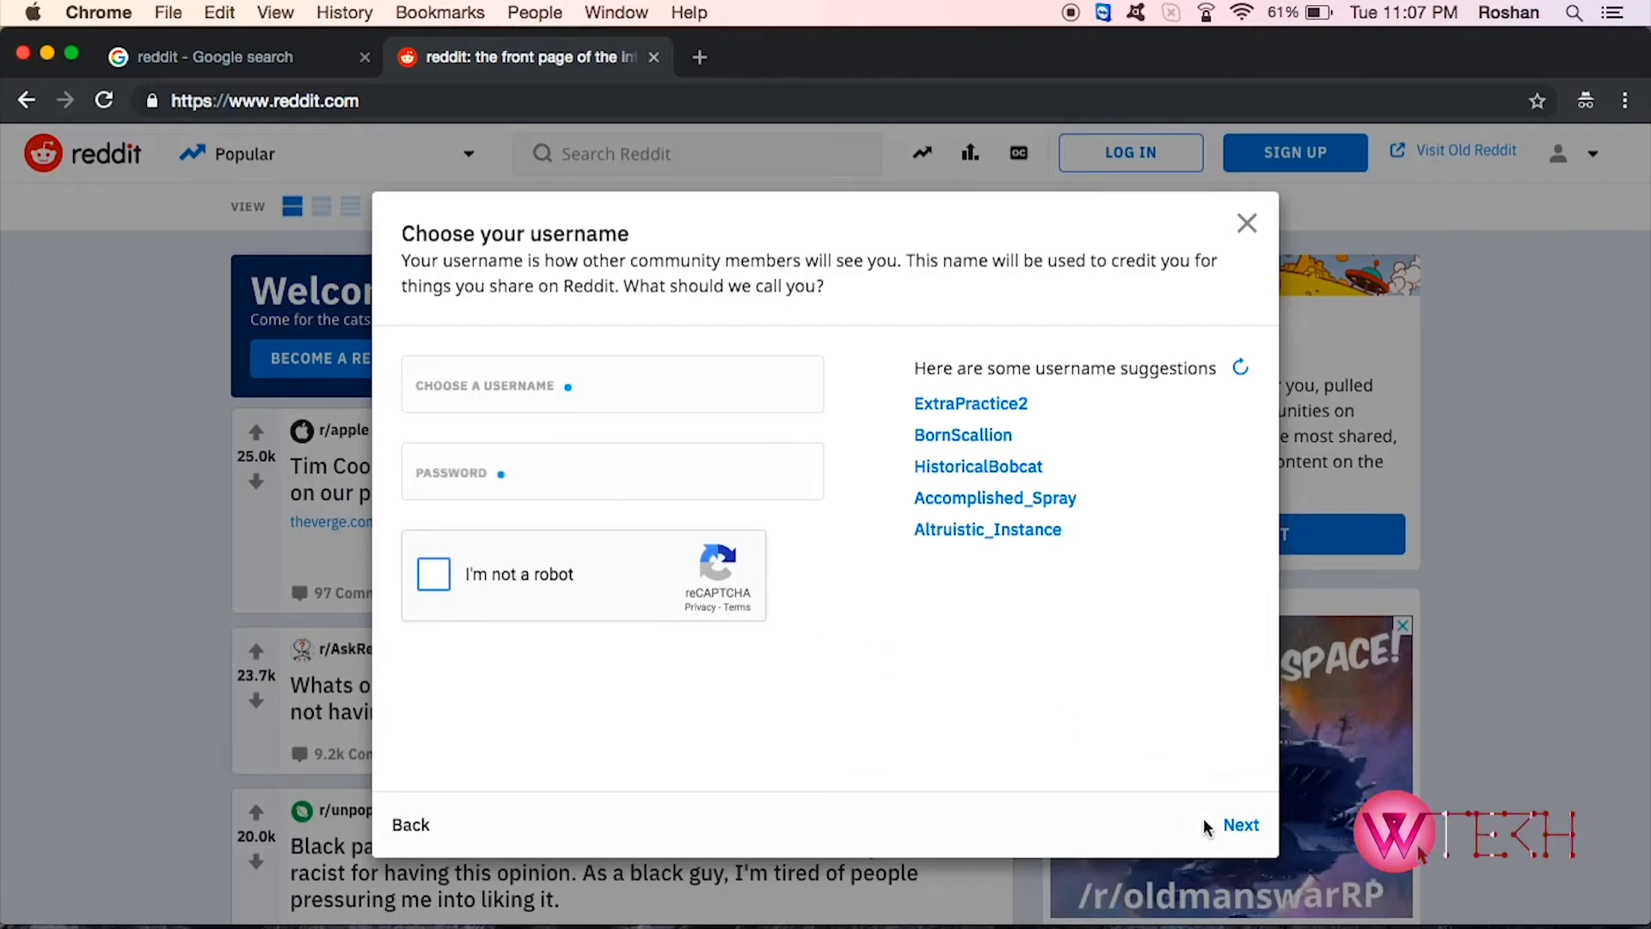
{"action": "mouse_move", "coordinate": [1167, 747]}
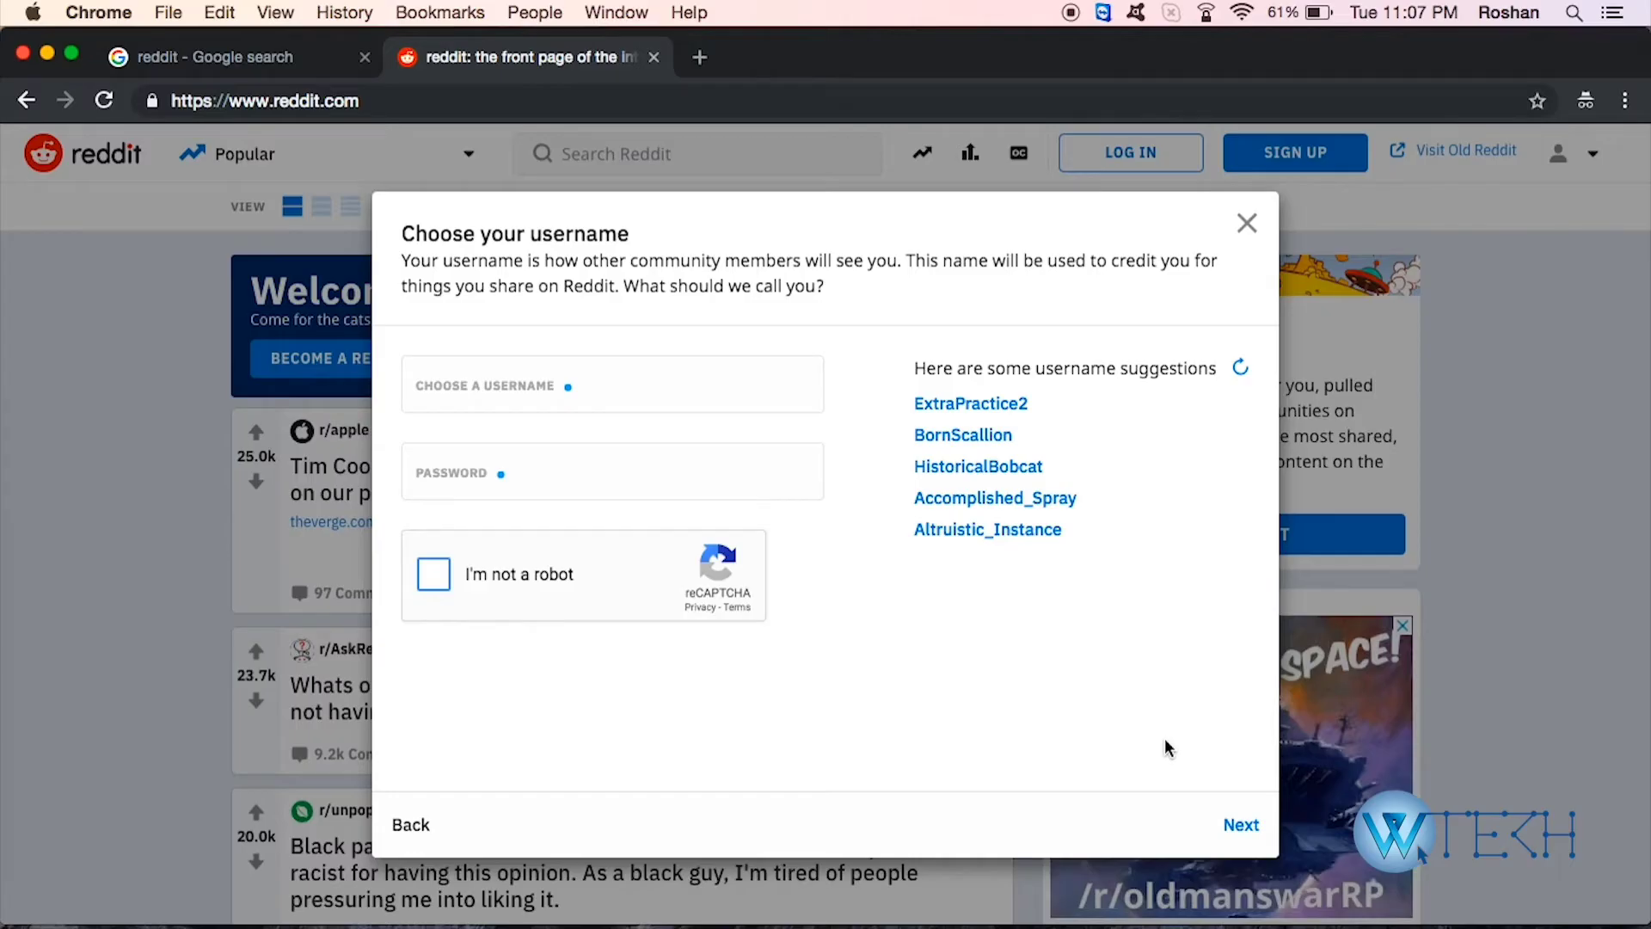
{"action": "mouse_move", "coordinate": [1196, 444]}
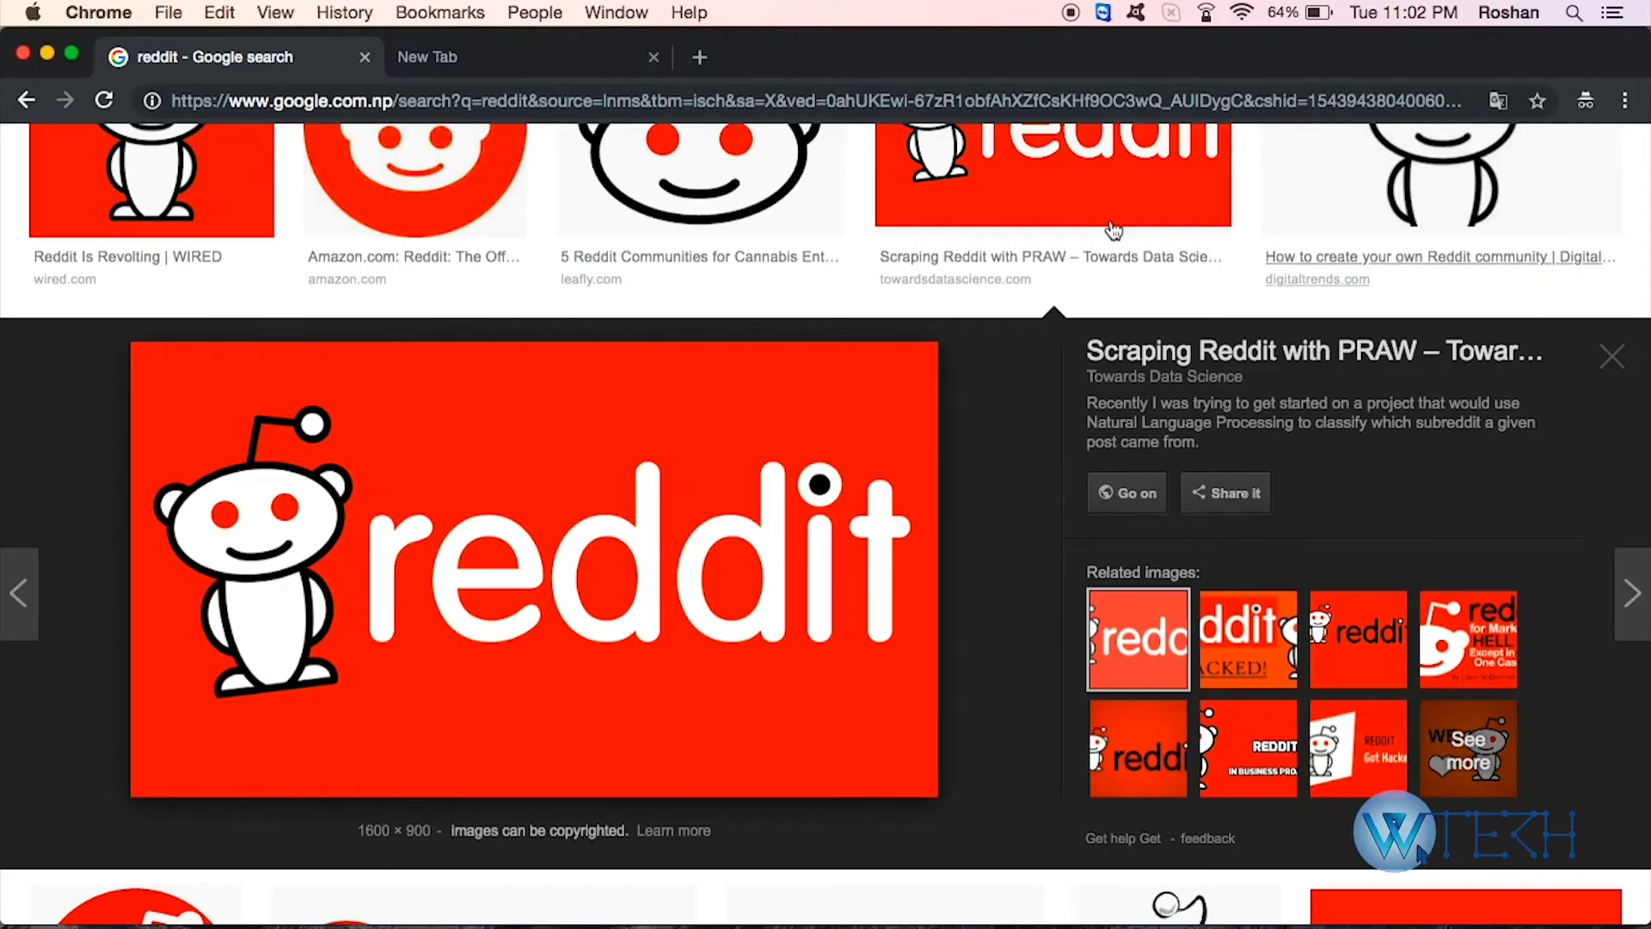
Navigate the incognito tab to reddit.com to load the Popular feed.
{"action": "type", "text": "r"}
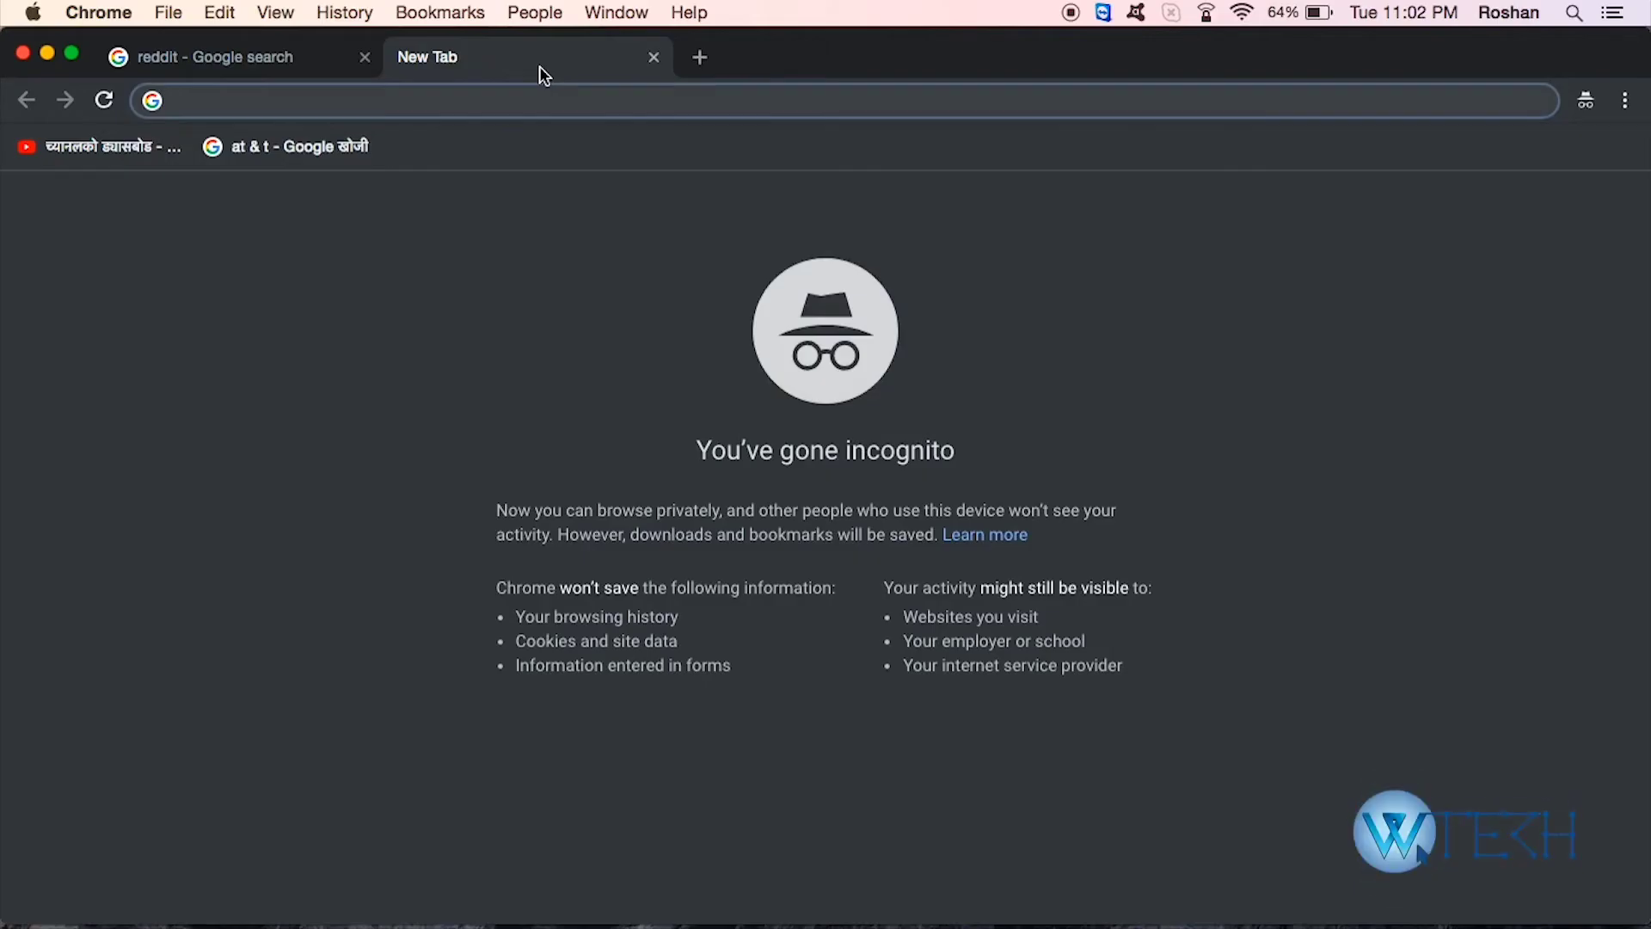
{"action": "type", "text": "reddit.com"}
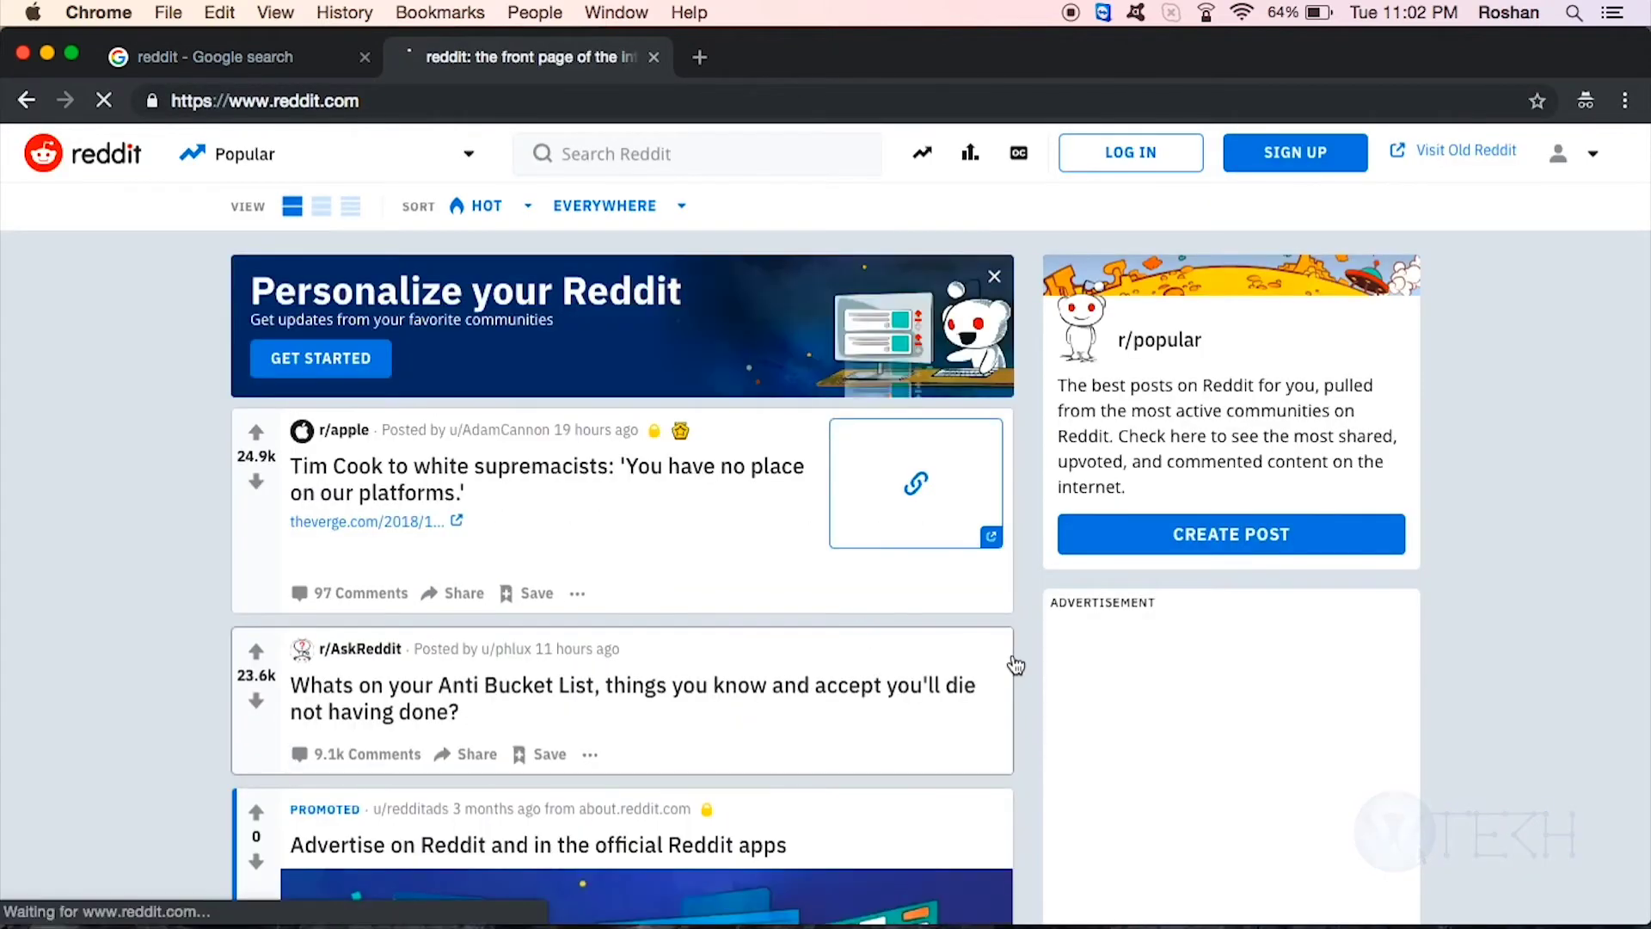
{"action": "scroll", "scroll_direction": "down", "scroll_amount": 3}
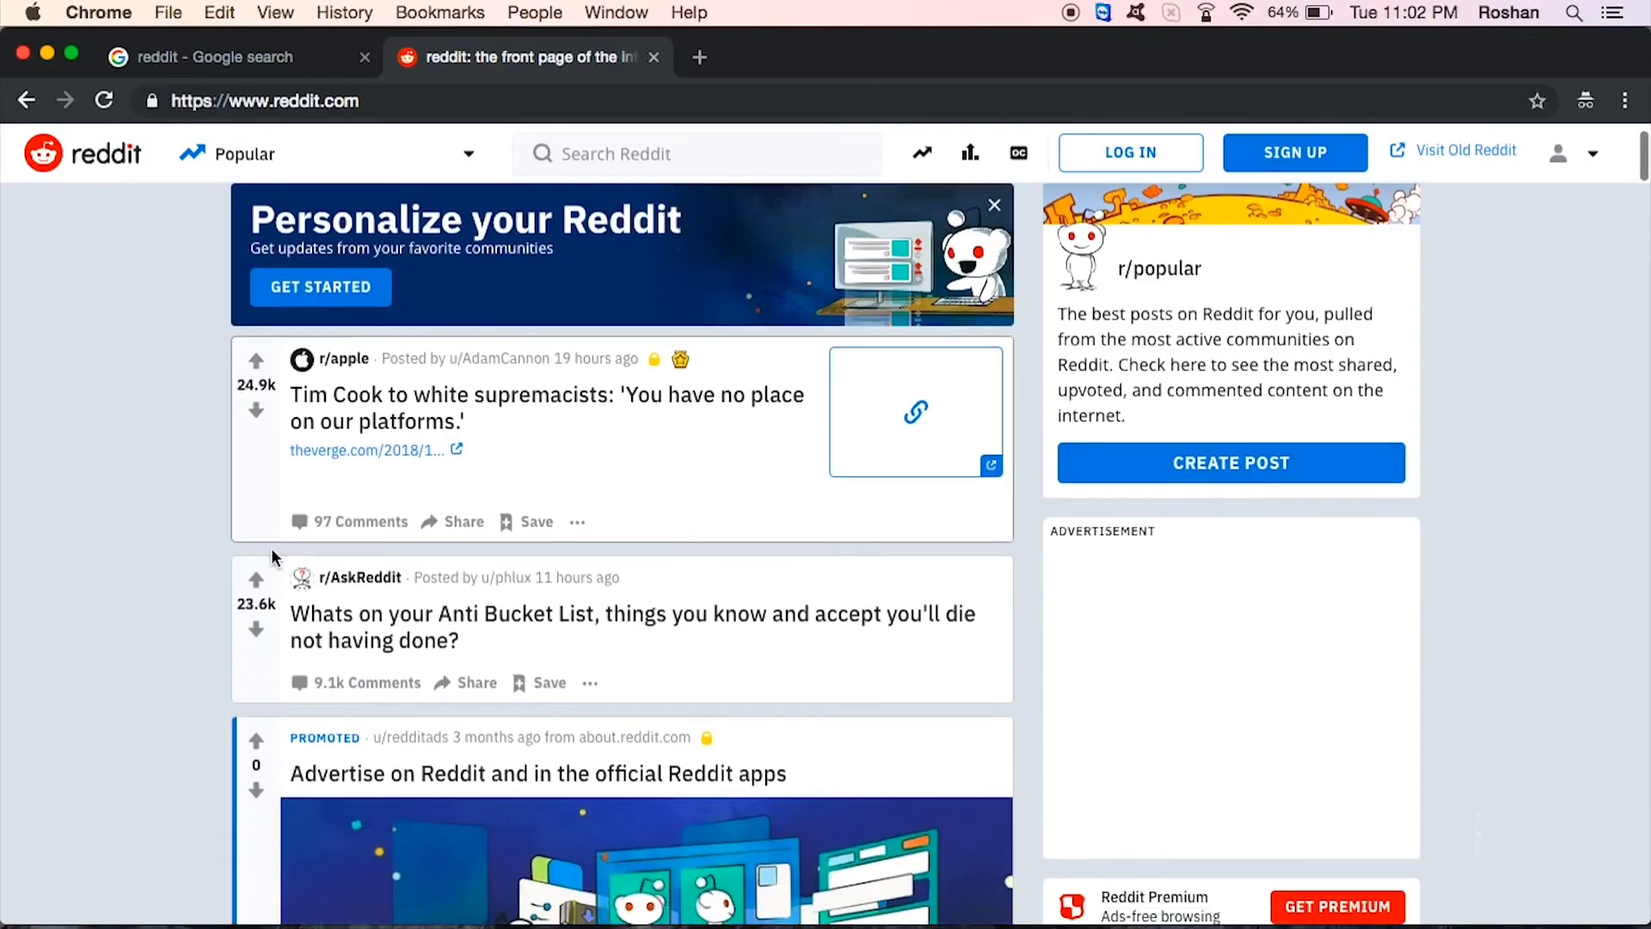
{"action": "scroll", "scroll_direction": "down", "scroll_amount": 3}
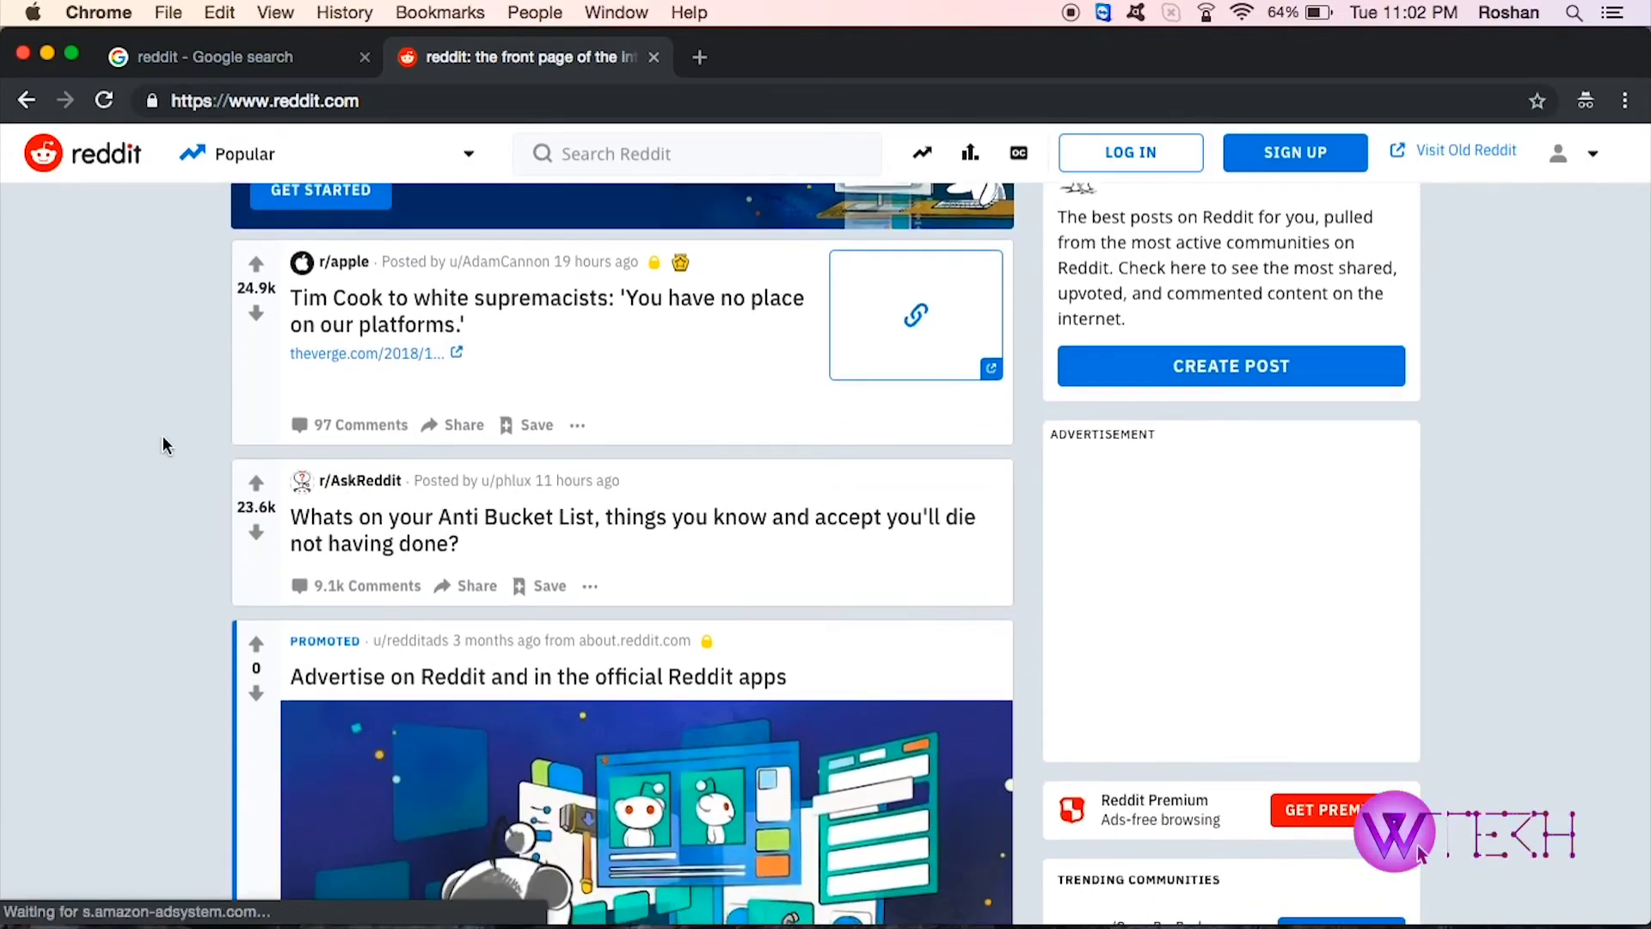
{"action": "scroll", "scroll_direction": "down", "scroll_amount": 3}
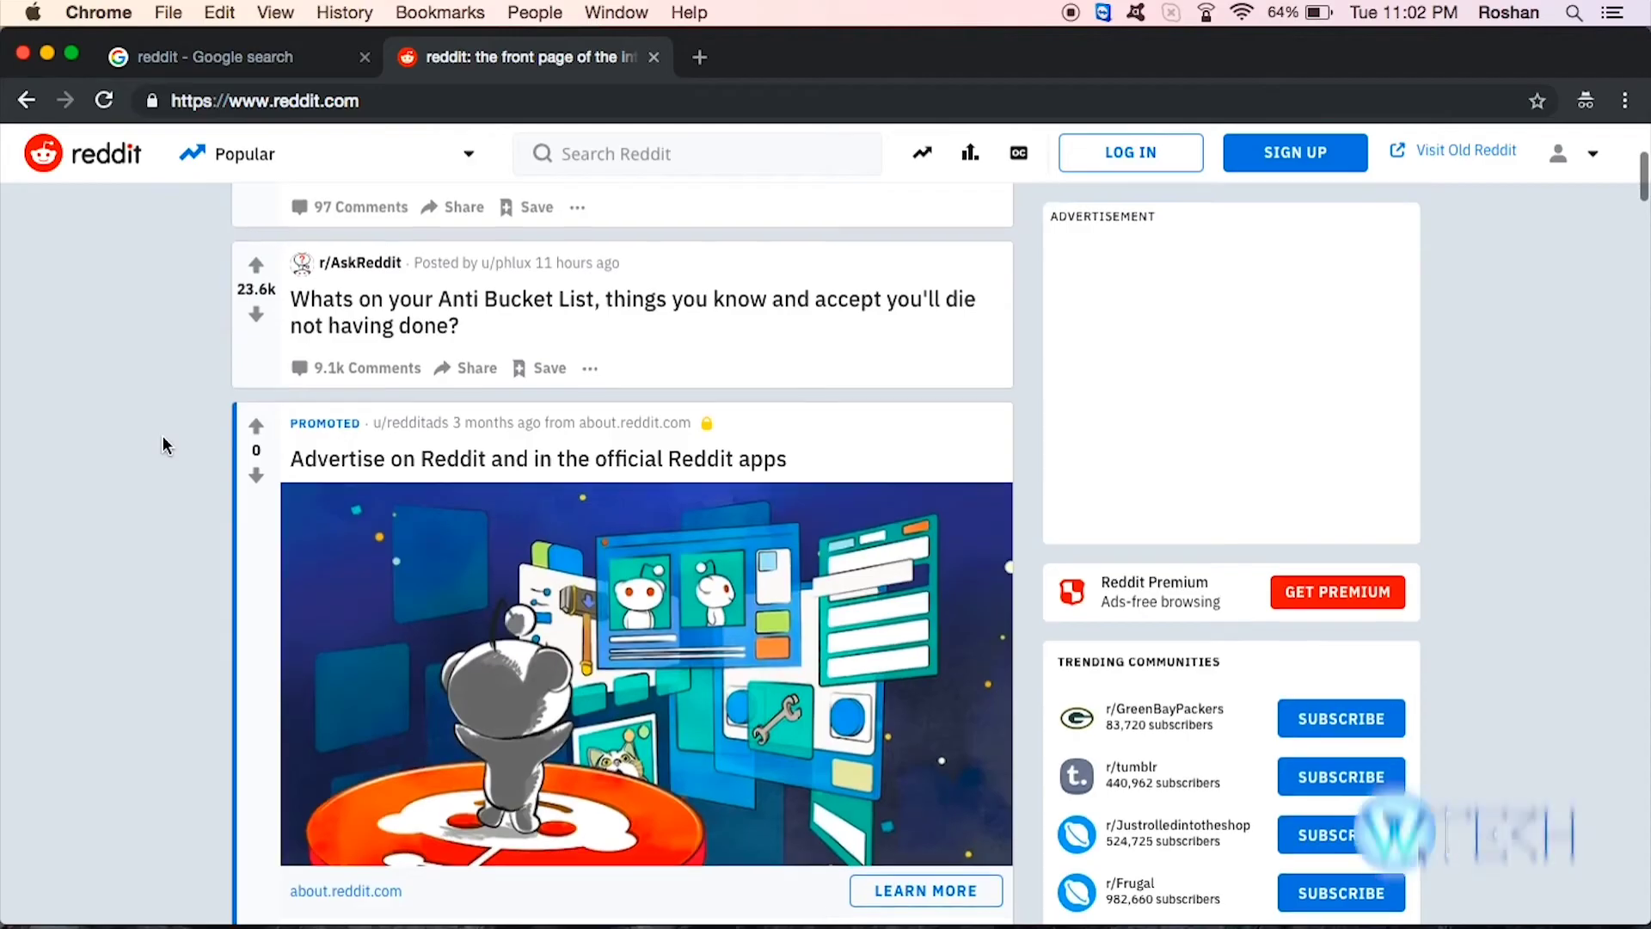
{"action": "scroll", "scroll_direction": "down", "scroll_amount": 3}
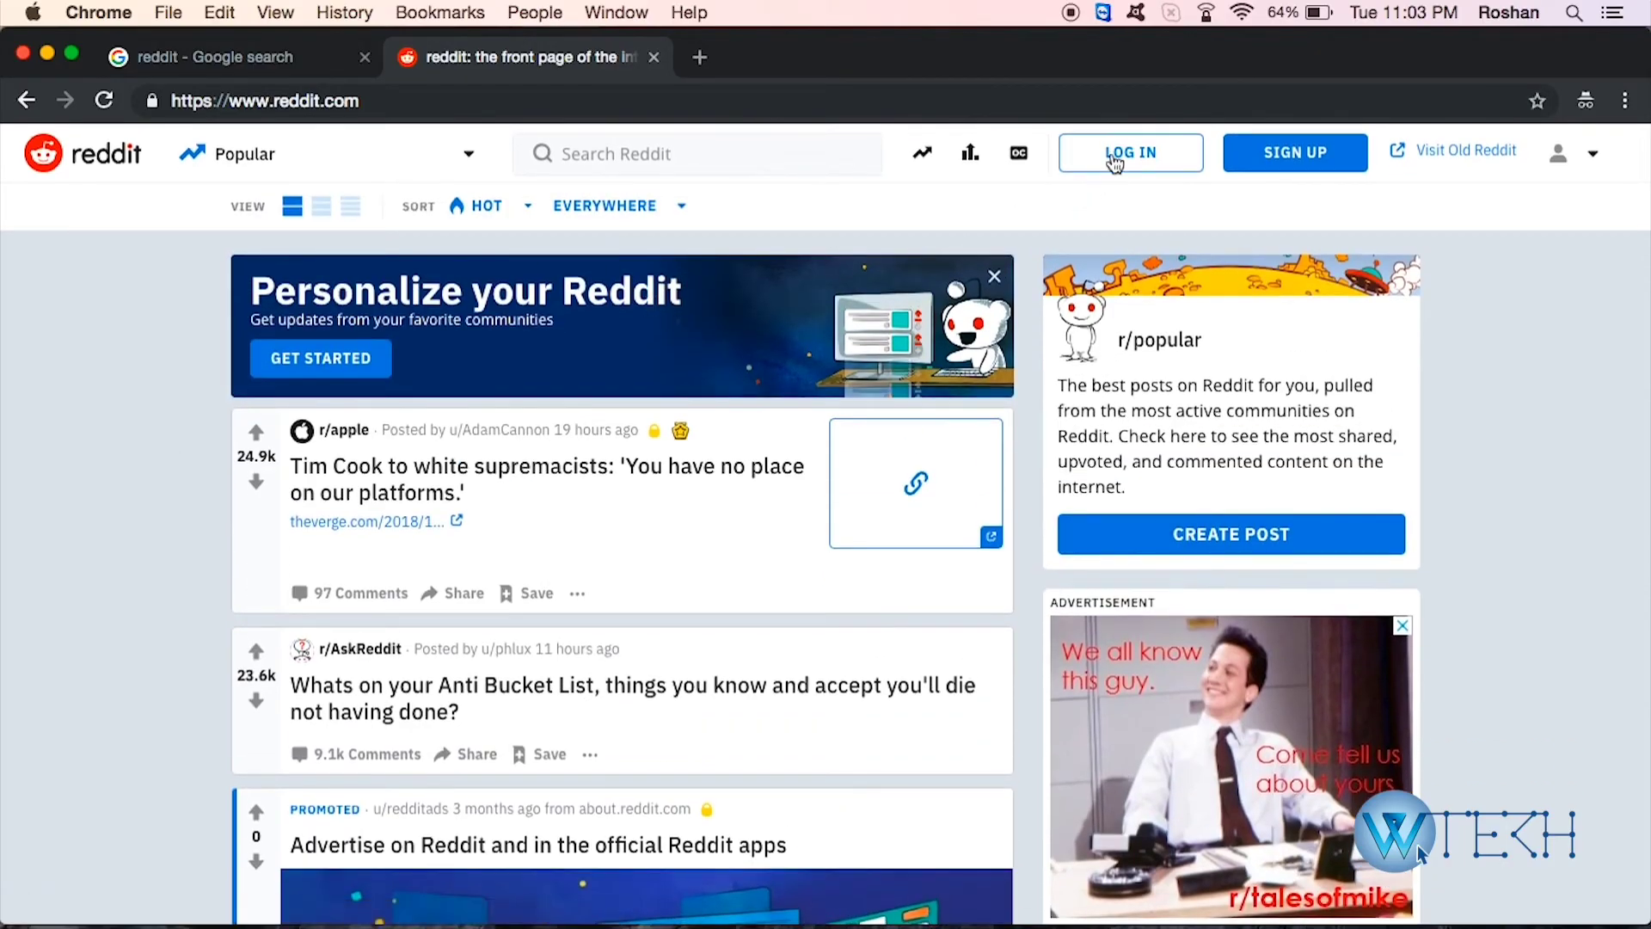
Bring up Reddit's sign-in dialog with empty username and password fields.
{"action": "left_click", "coordinate": [1130, 153]}
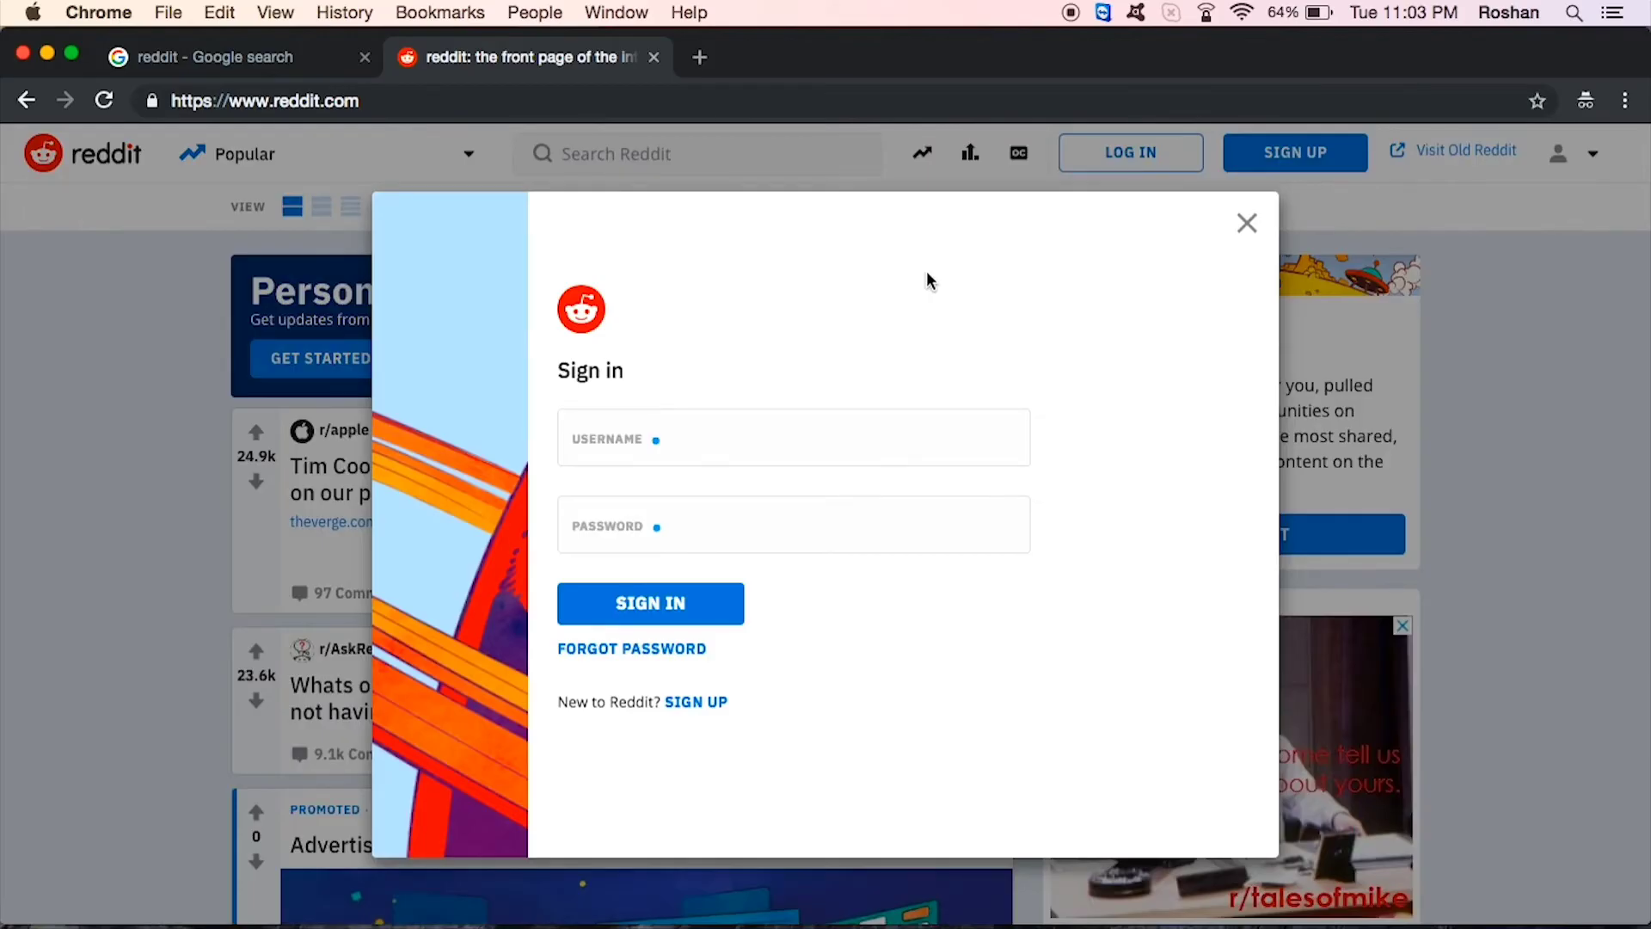
{"action": "left_click", "coordinate": [793, 437]}
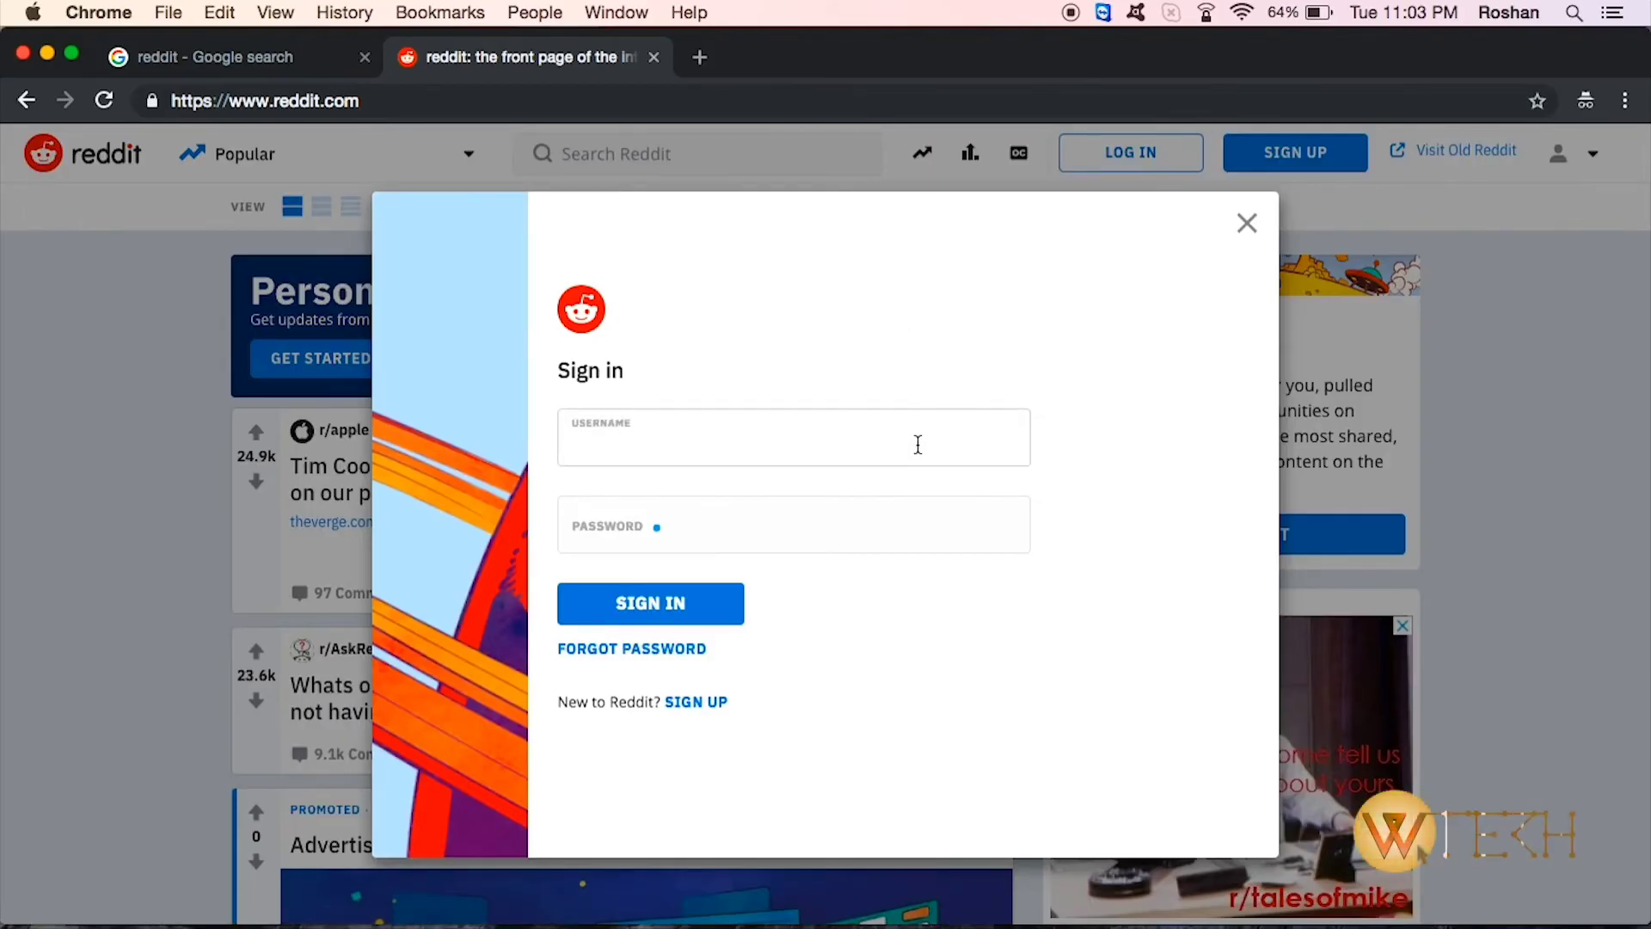
{"action": "mouse_move", "coordinate": [907, 473]}
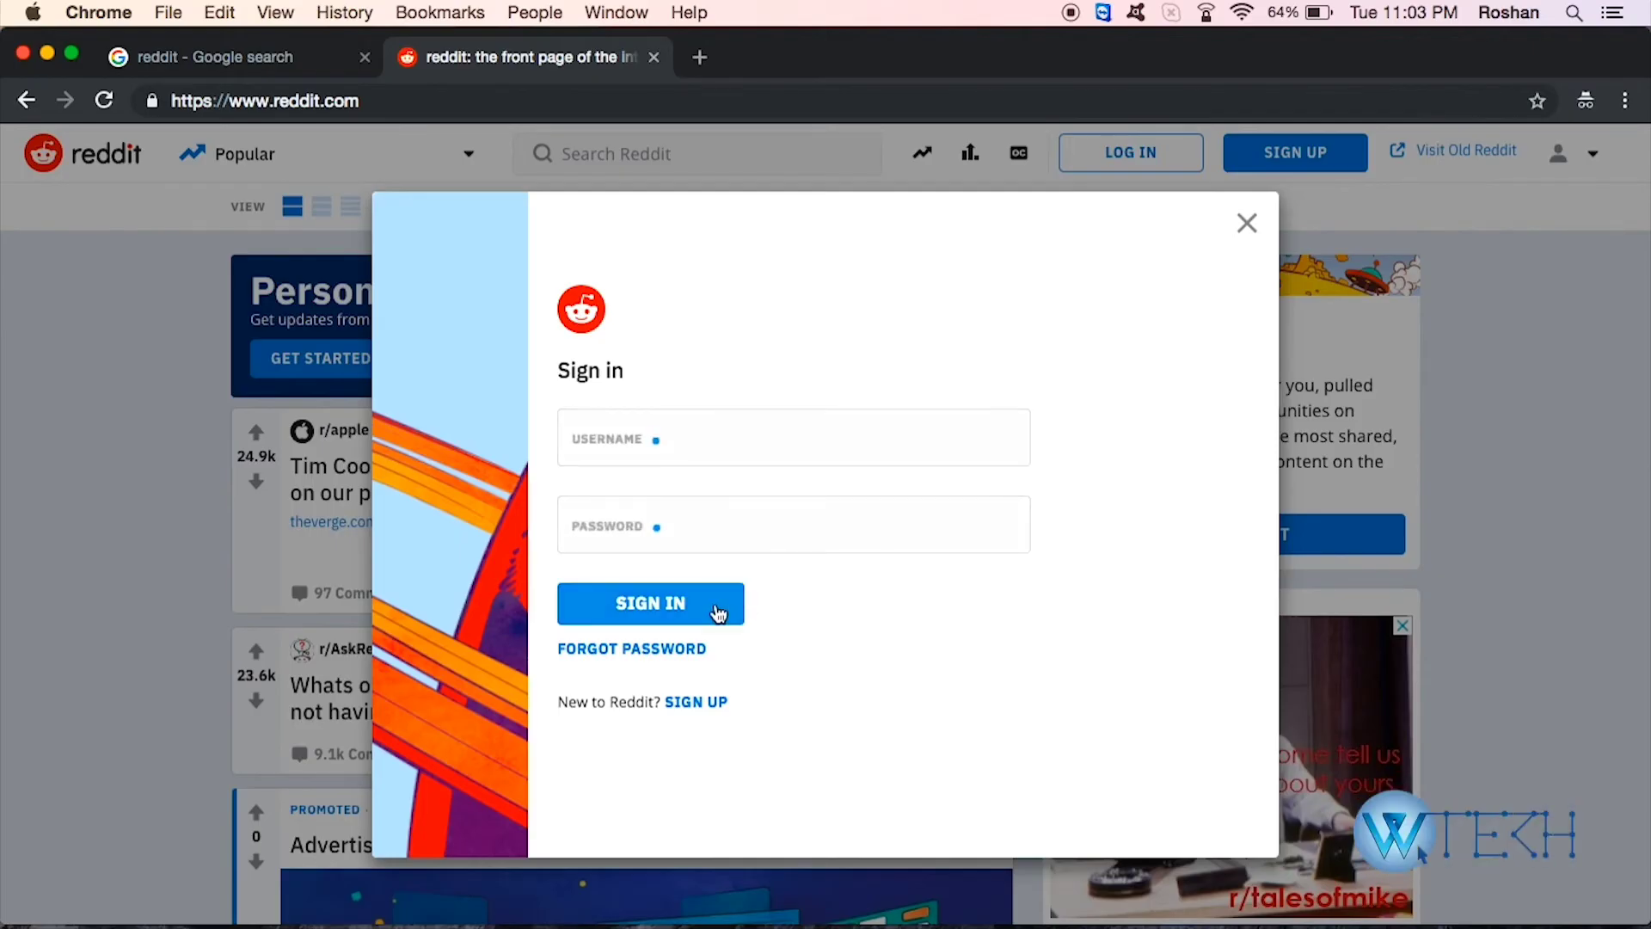
{"action": "mouse_move", "coordinate": [426, 506]}
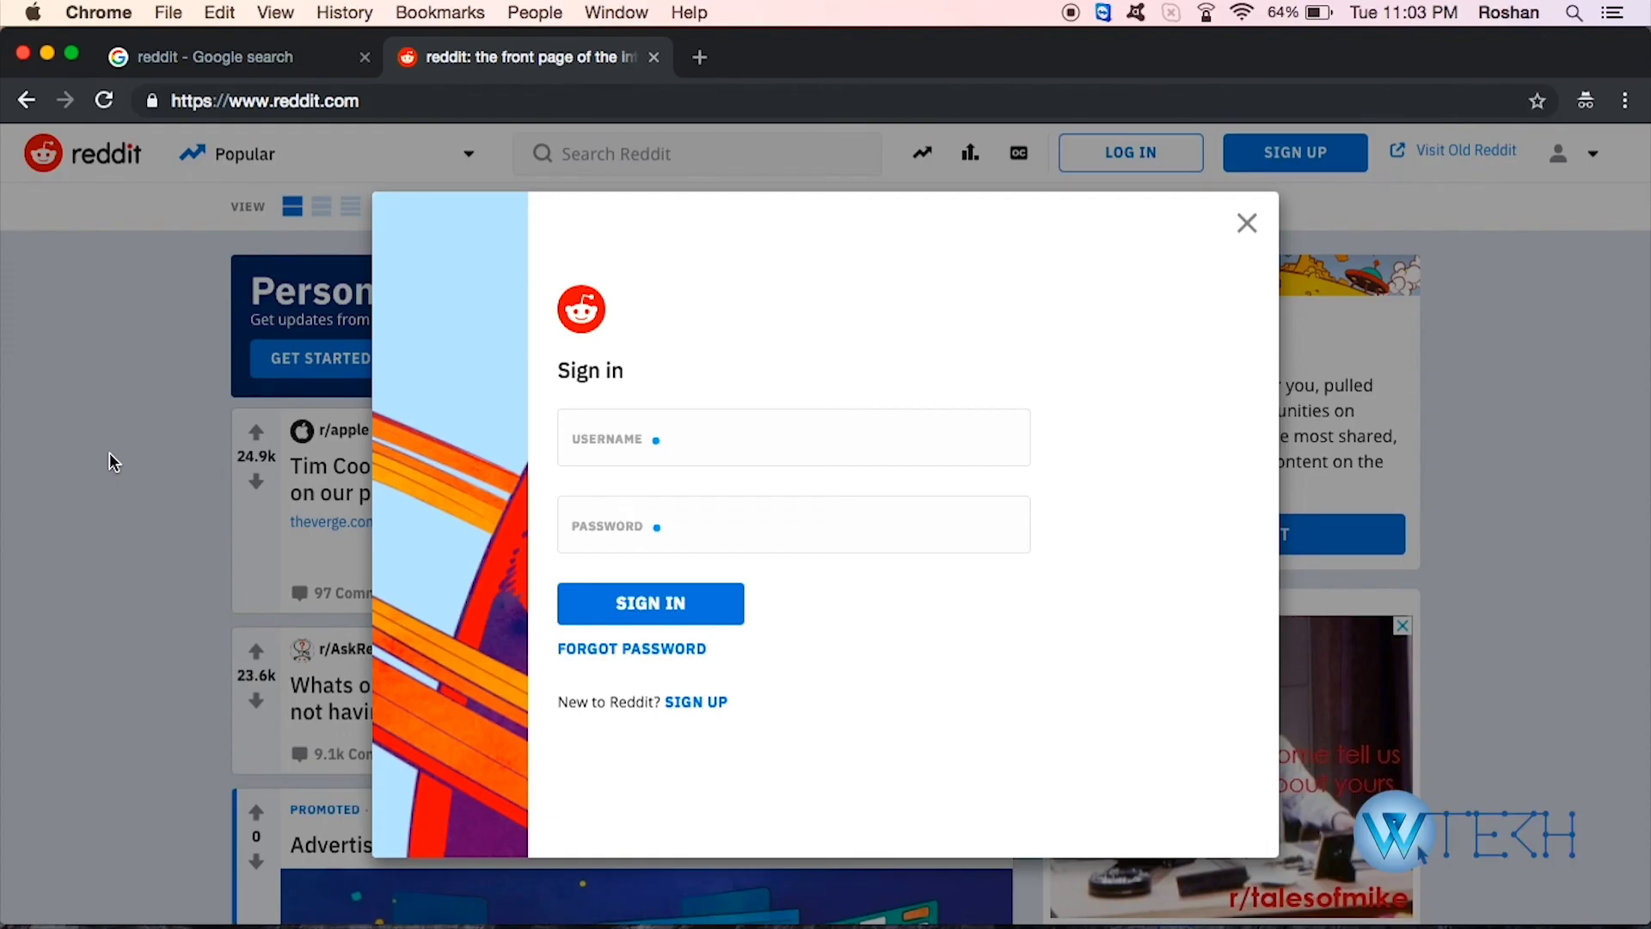
{"action": "mouse_move", "coordinate": [1218, 10]}
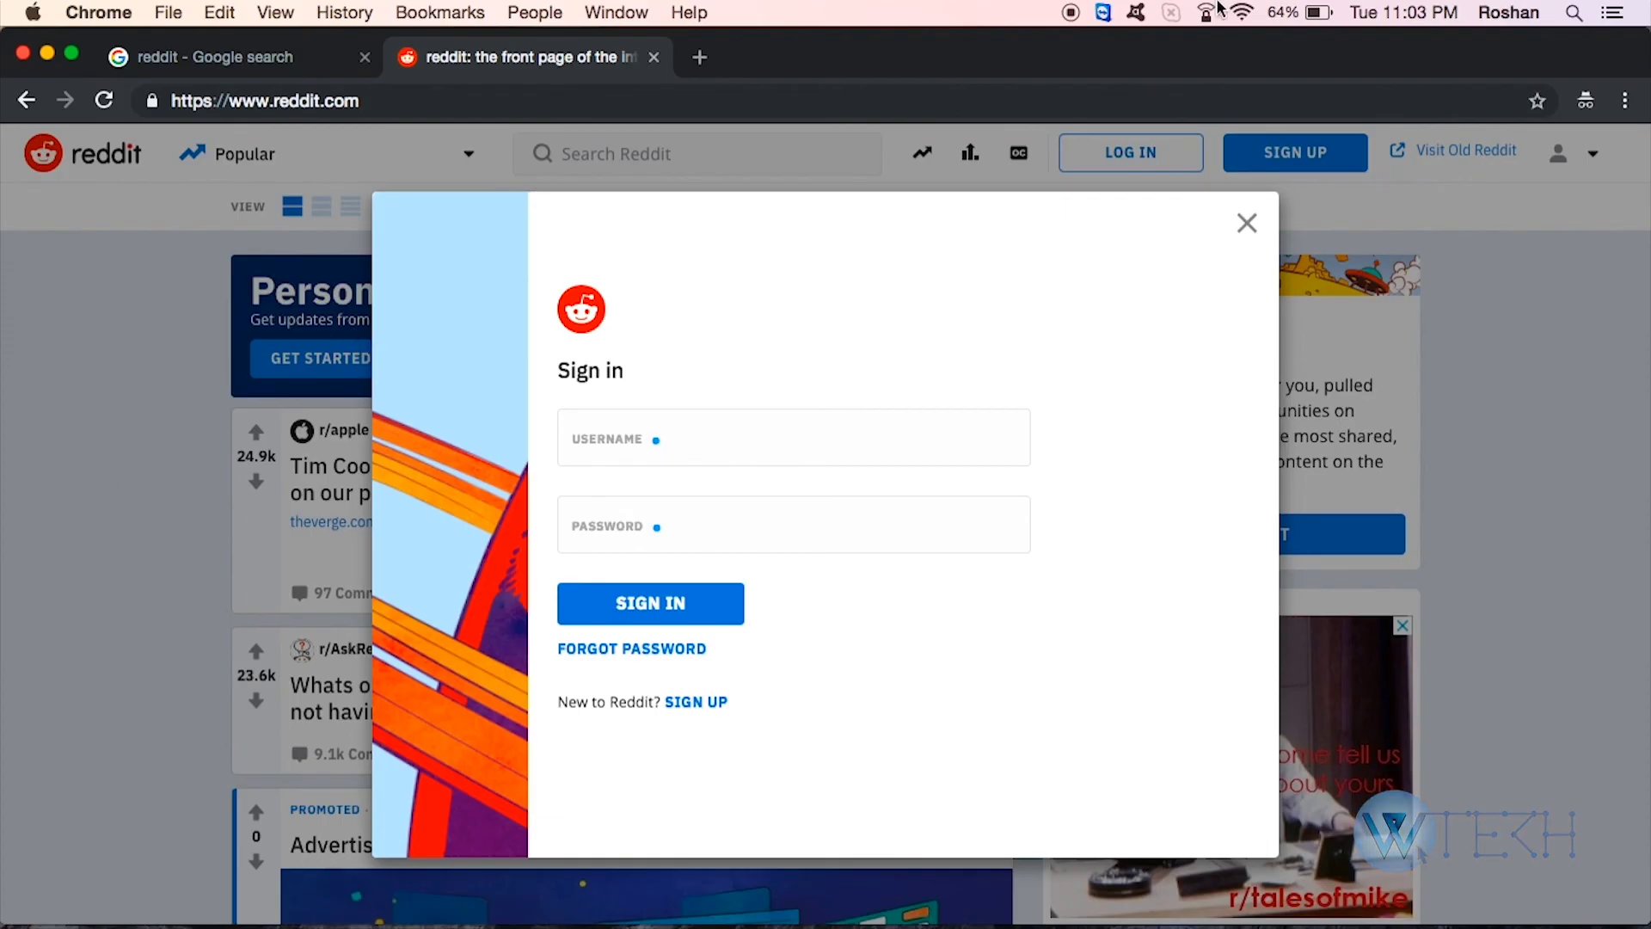